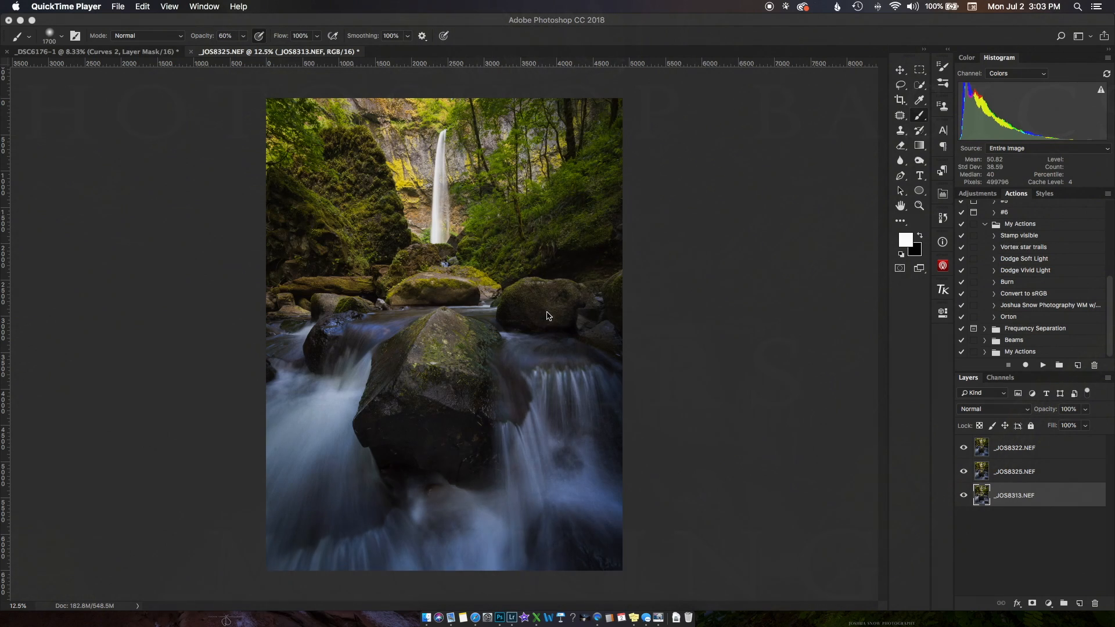
{"action": "mouse_move", "coordinate": [900, 409]}
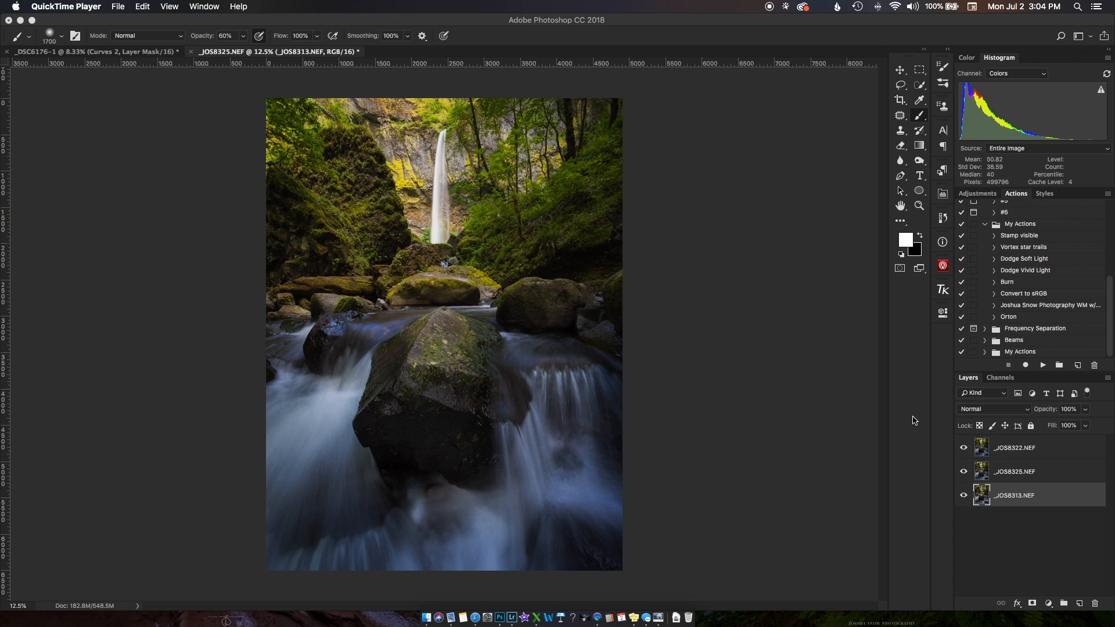
{"action": "mouse_move", "coordinate": [981, 423]}
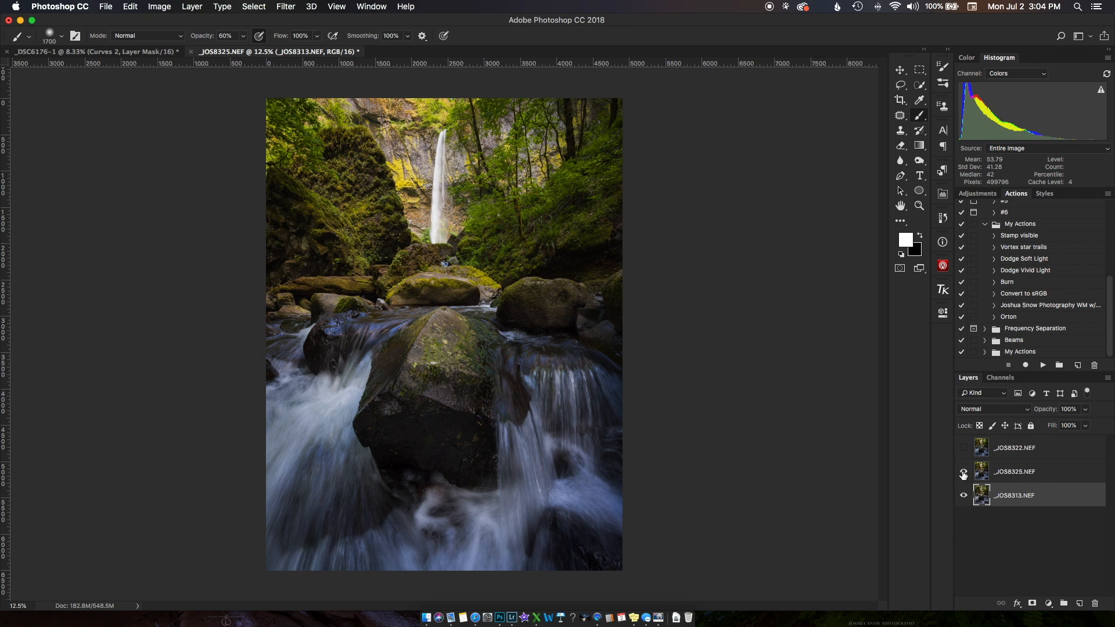
- Hide and re-show the top and middle exposure layers to compare all three, ending on the bottom one
{"action": "left_click", "coordinate": [963, 473]}
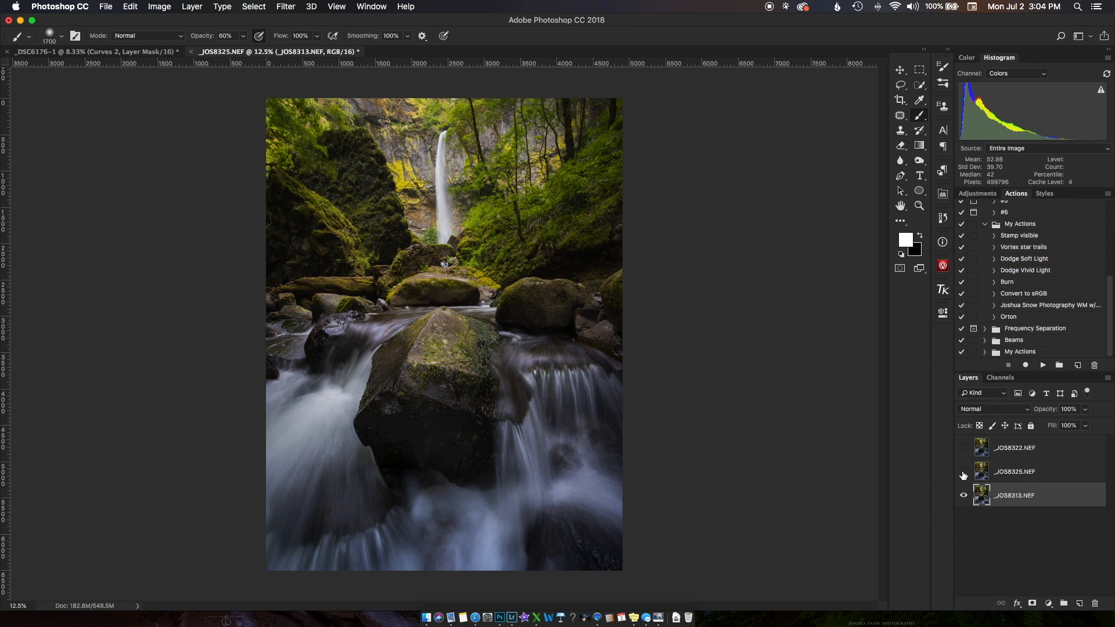
{"action": "left_click", "coordinate": [962, 448]}
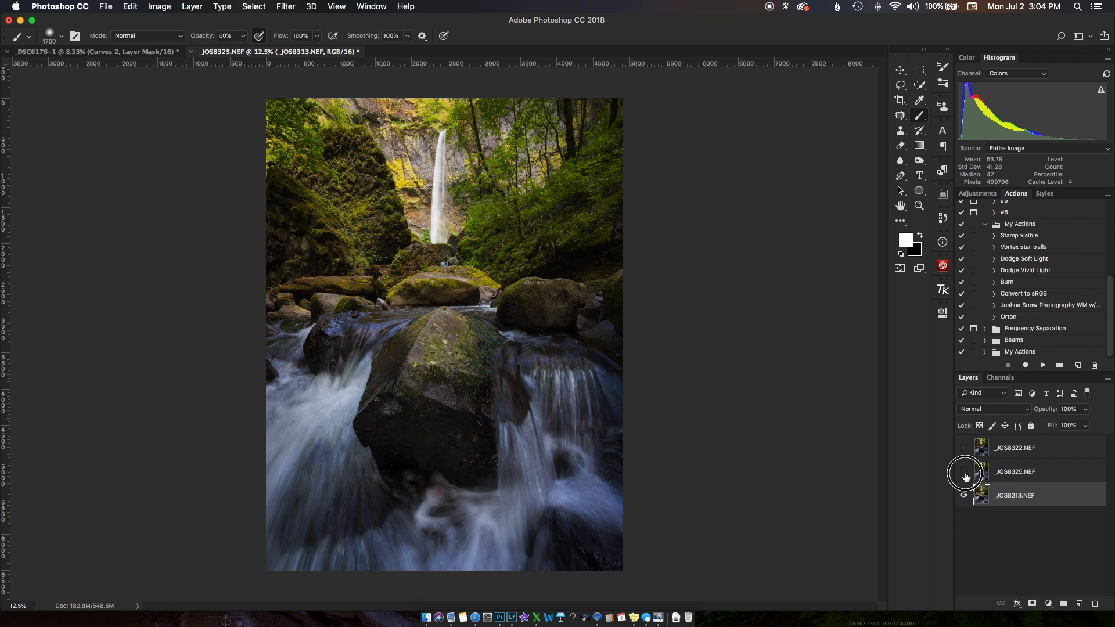
{"action": "left_click", "coordinate": [964, 448]}
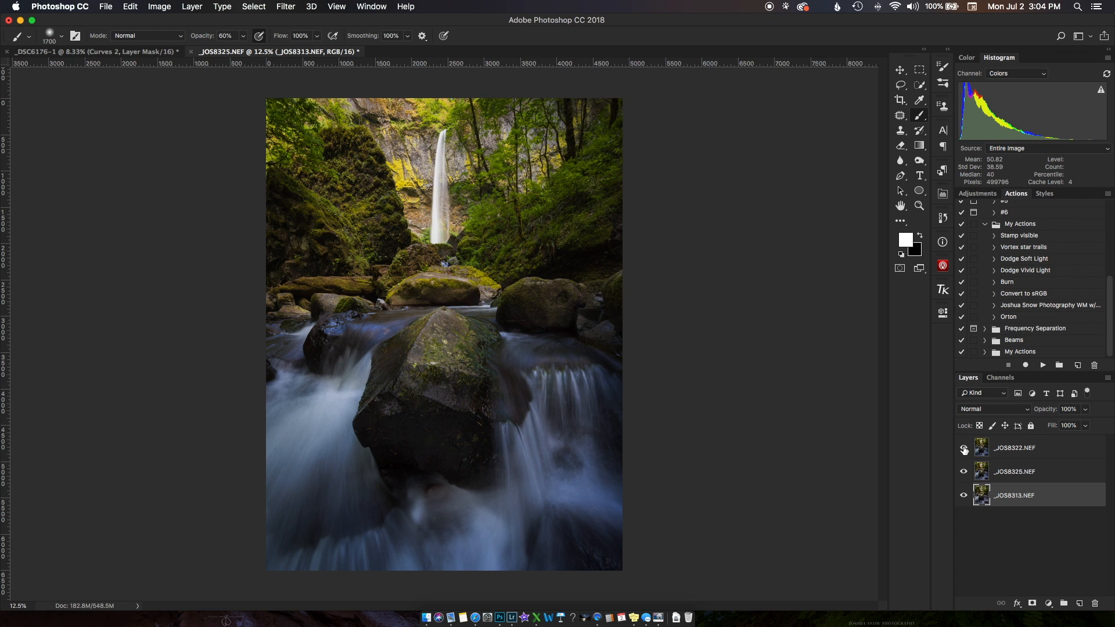
{"action": "left_click", "coordinate": [963, 450]}
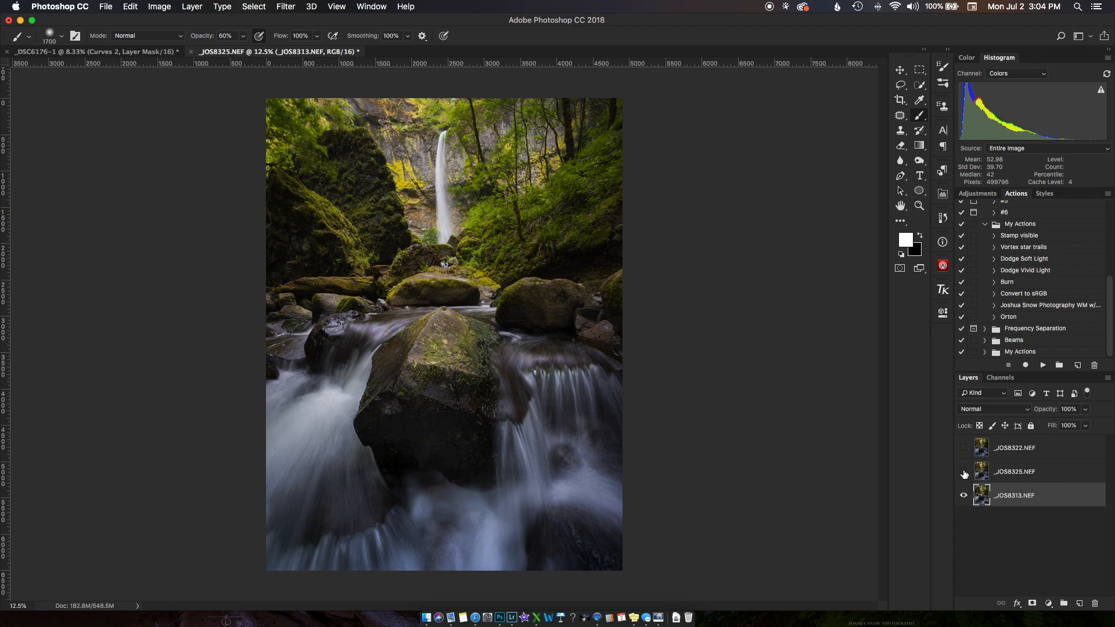
{"action": "left_click", "coordinate": [964, 451]}
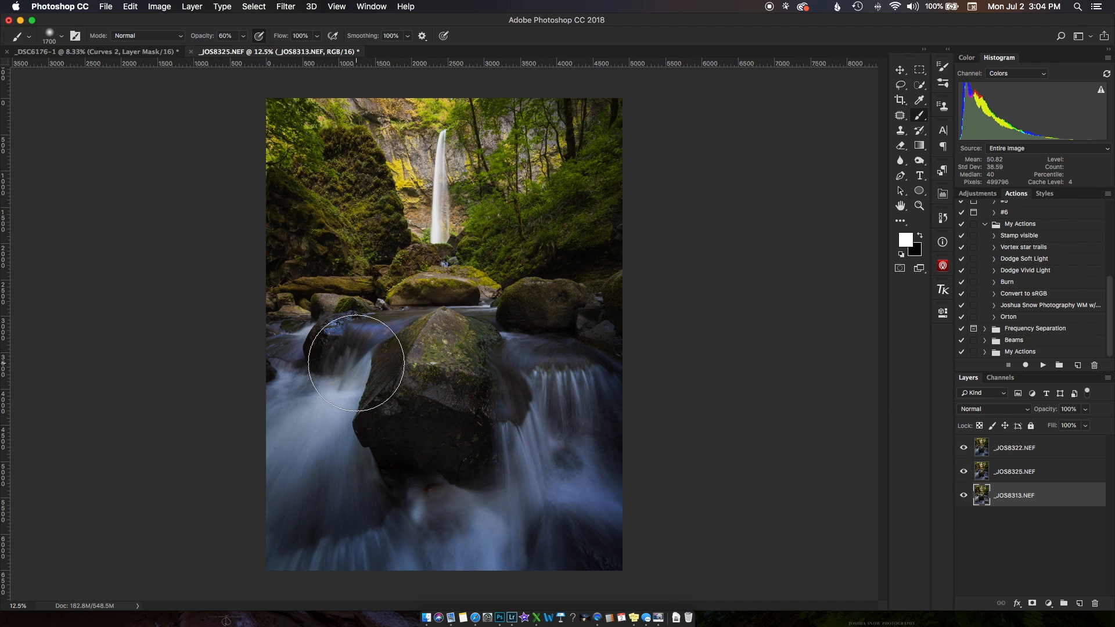
{"action": "mouse_move", "coordinate": [496, 318]}
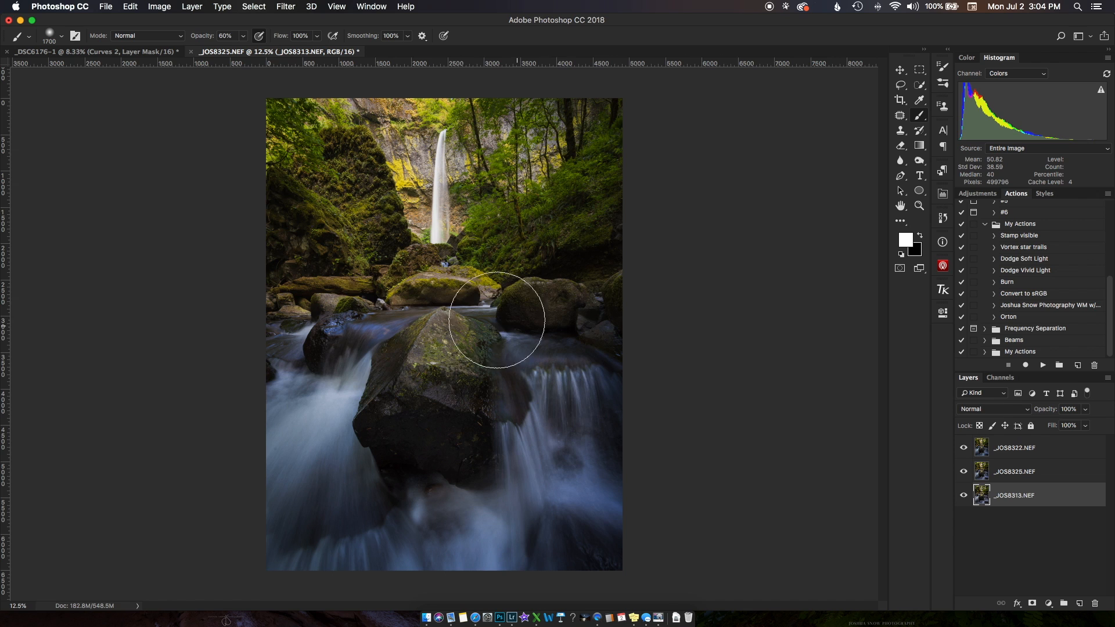
{"action": "mouse_move", "coordinate": [409, 147]}
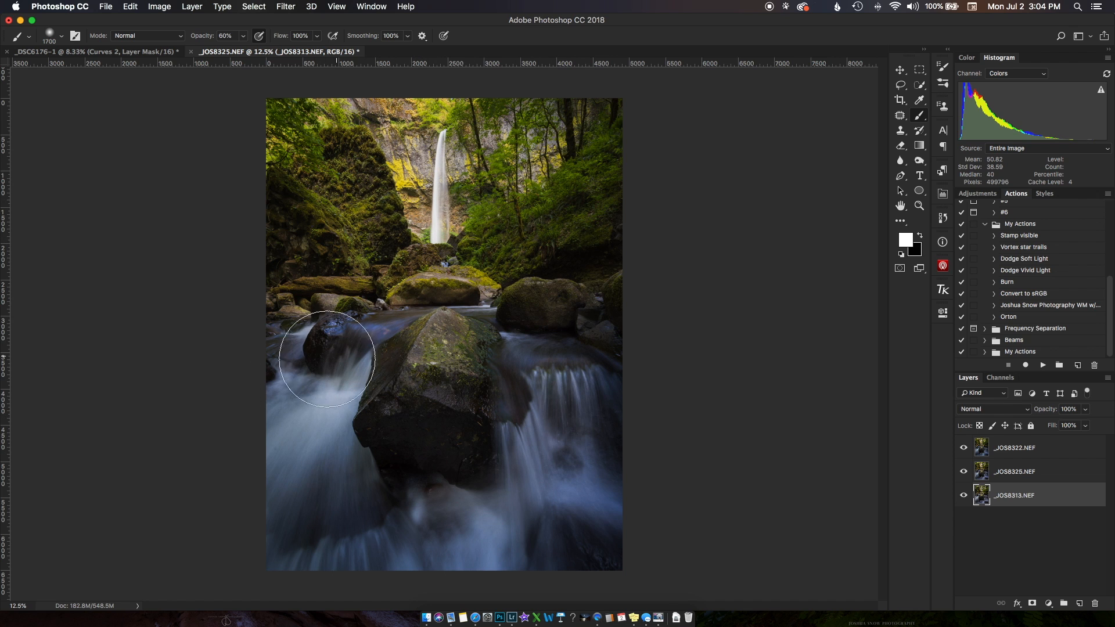
{"action": "mouse_move", "coordinate": [483, 455]}
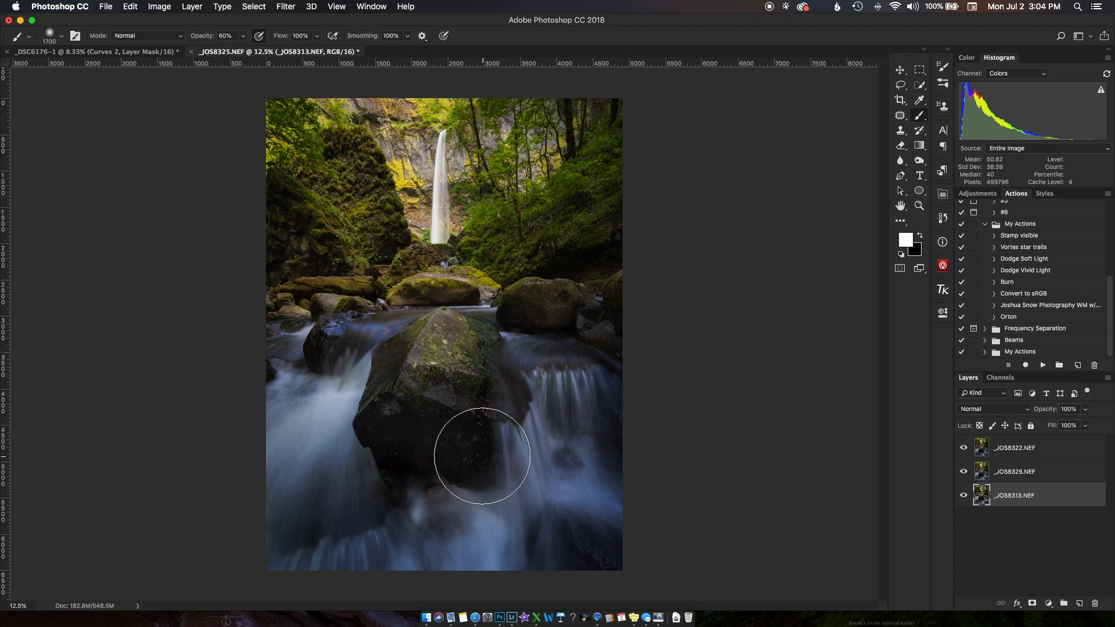
{"action": "mouse_move", "coordinate": [412, 384]}
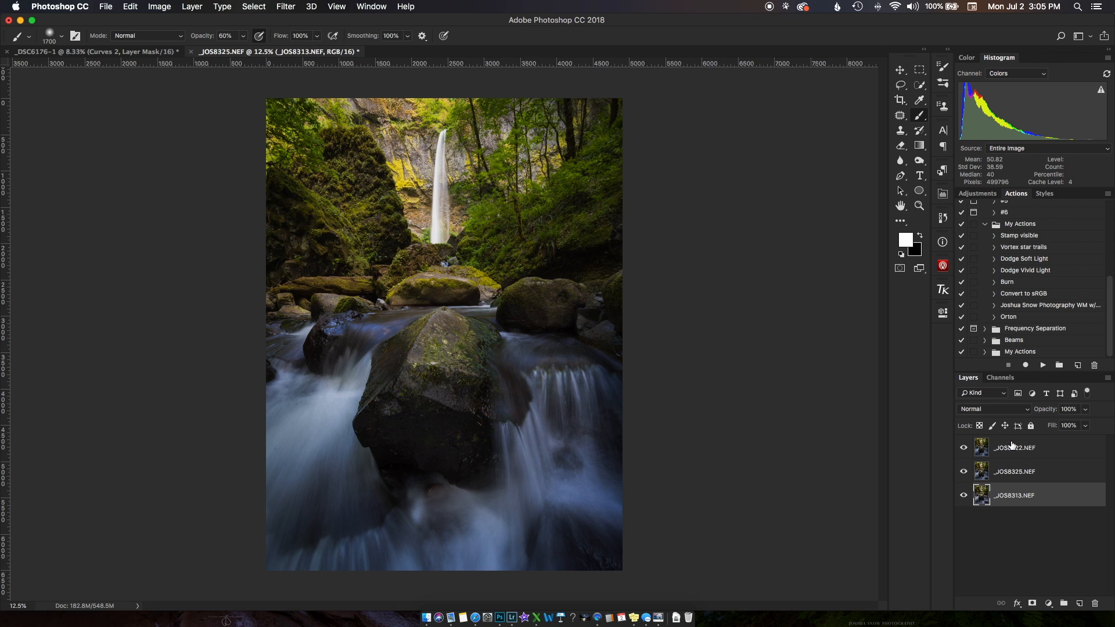
{"action": "mouse_move", "coordinate": [1009, 445]}
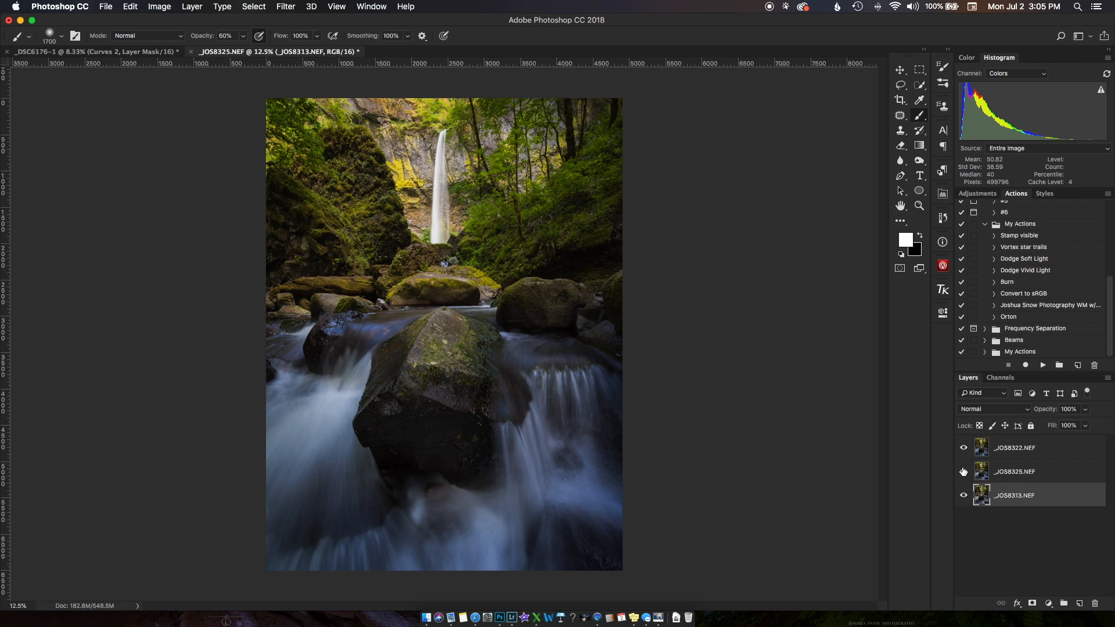
- Hide the middle and top NEF layers so only the bottom waterfall exposure shows
{"action": "left_click", "coordinate": [963, 472]}
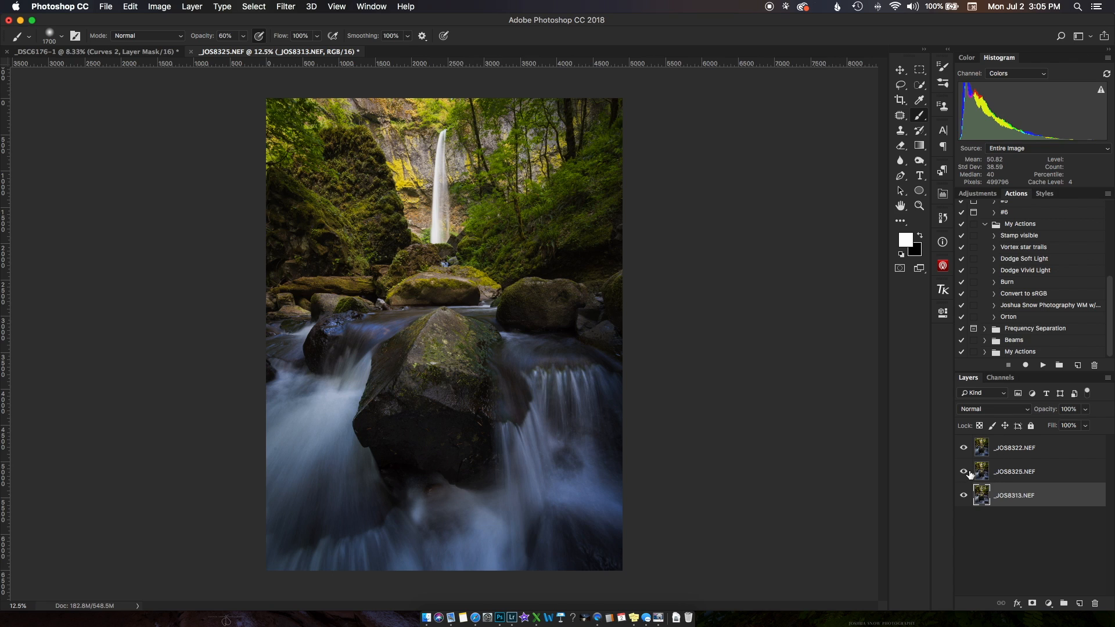
{"action": "mouse_move", "coordinate": [963, 471]}
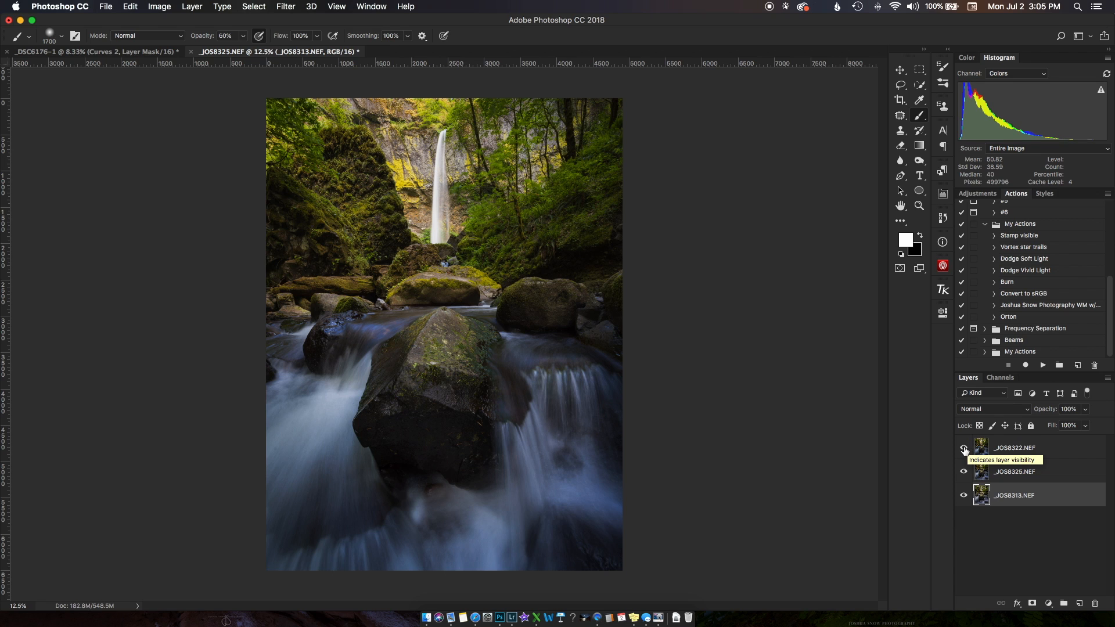
{"action": "left_click", "coordinate": [963, 448]}
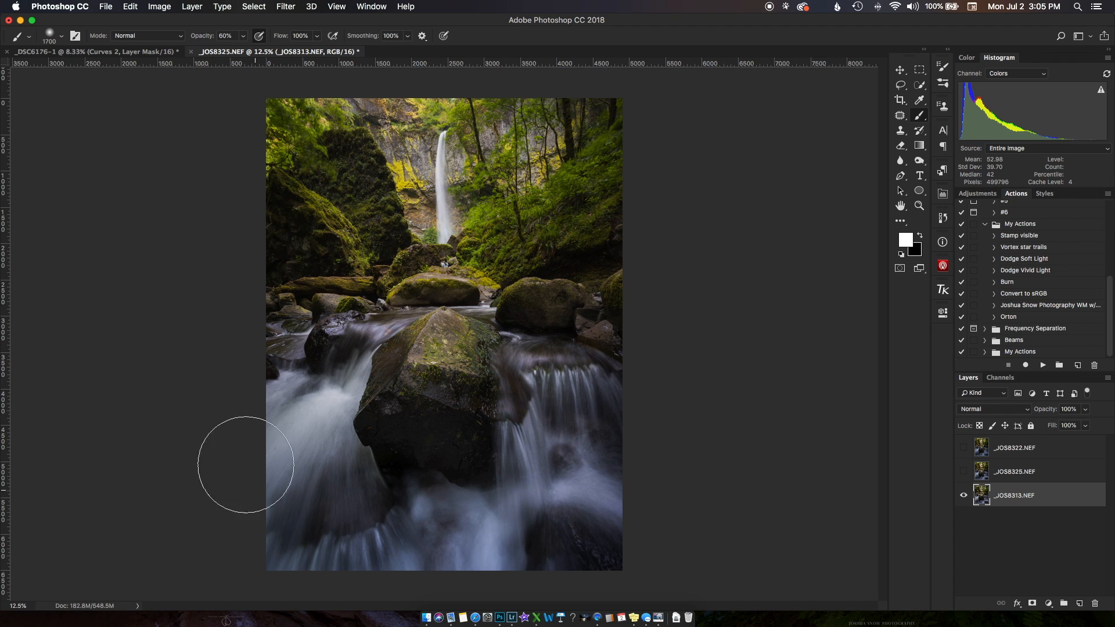
{"action": "mouse_move", "coordinate": [418, 282]}
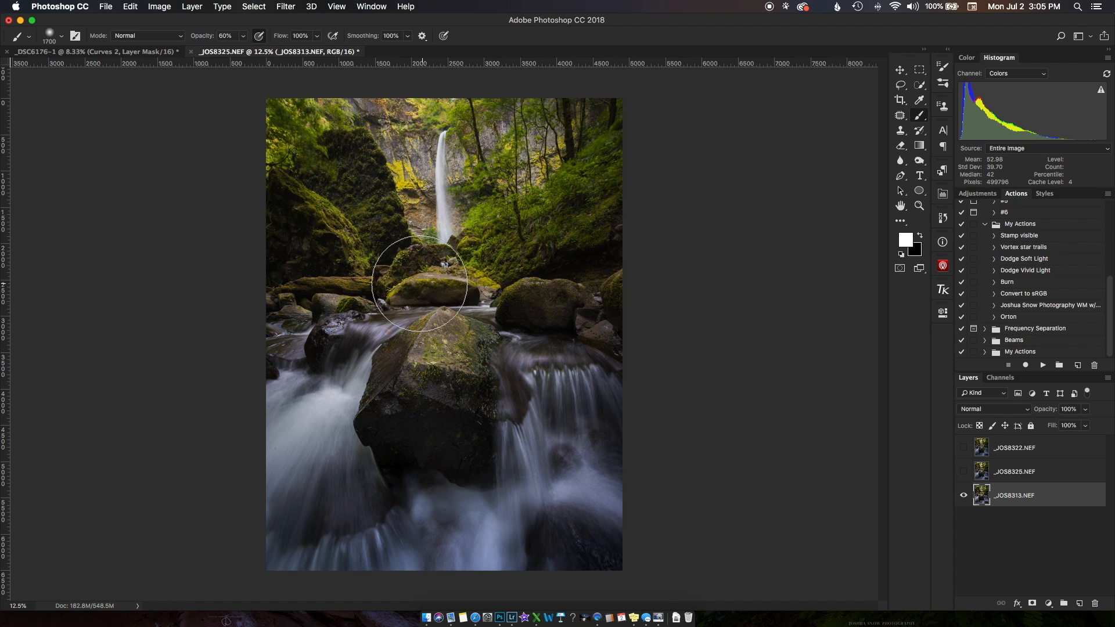
{"action": "mouse_move", "coordinate": [445, 288]}
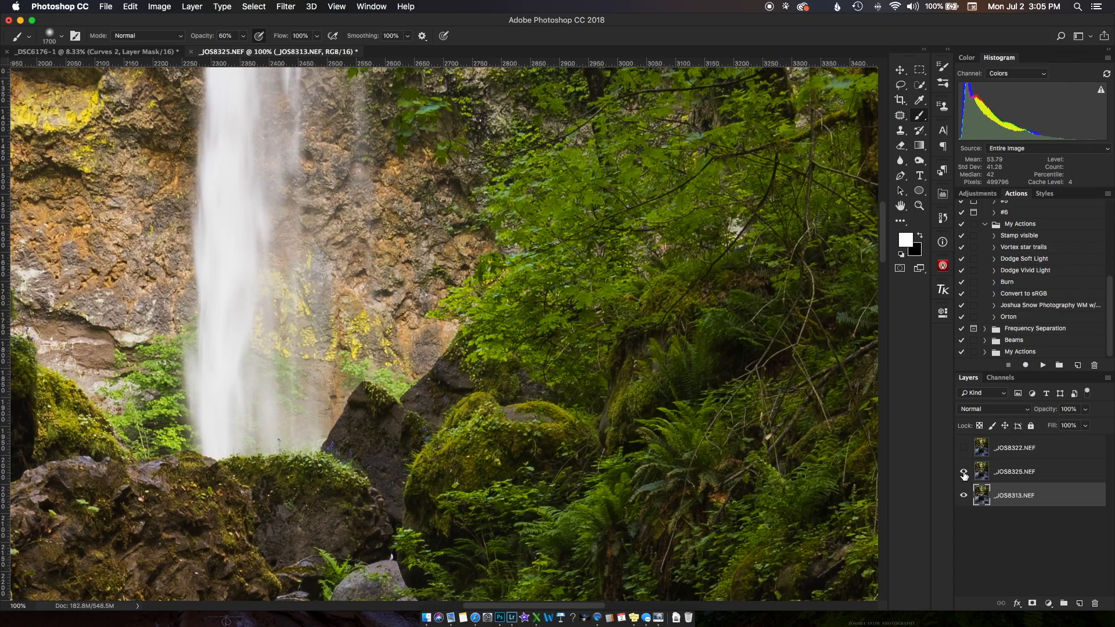
{"action": "left_click", "coordinate": [964, 472]}
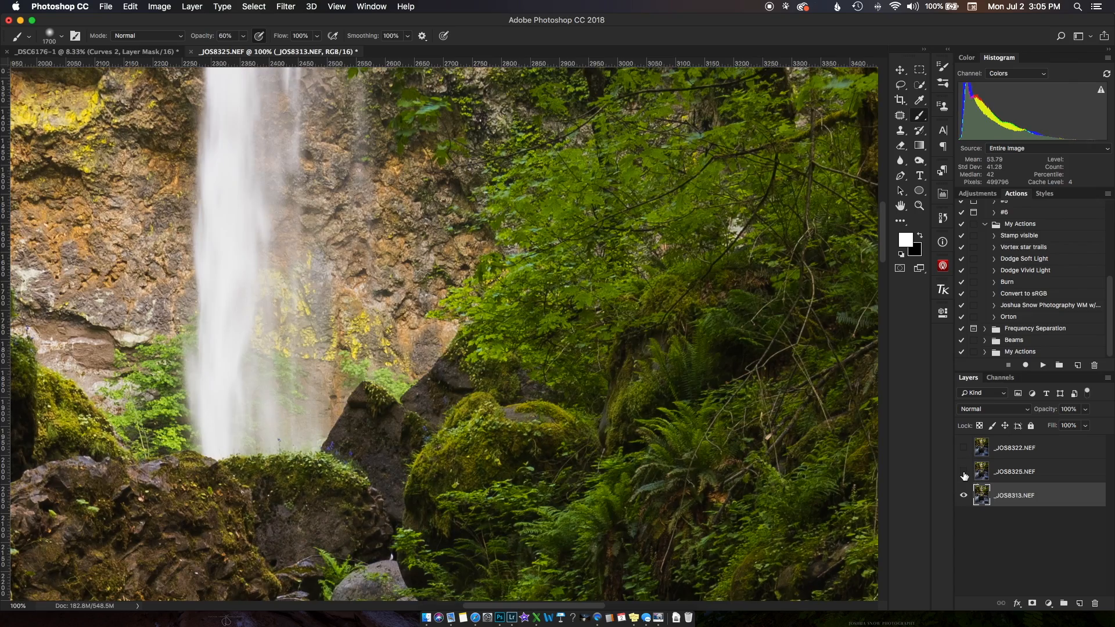
{"action": "left_click", "coordinate": [964, 474]}
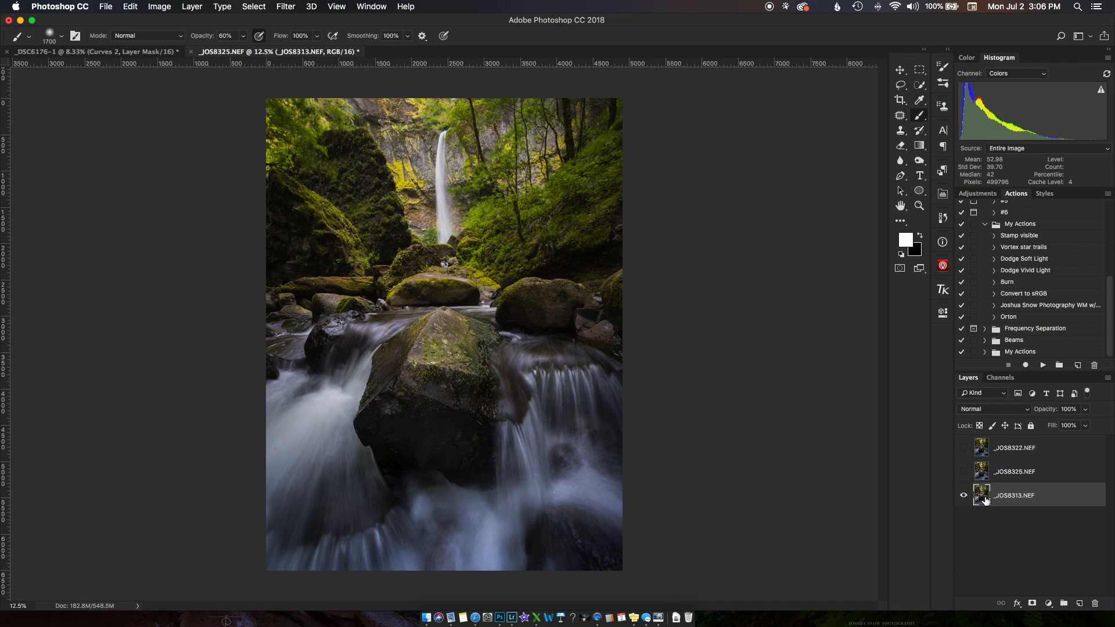
{"action": "mouse_move", "coordinate": [1037, 496]}
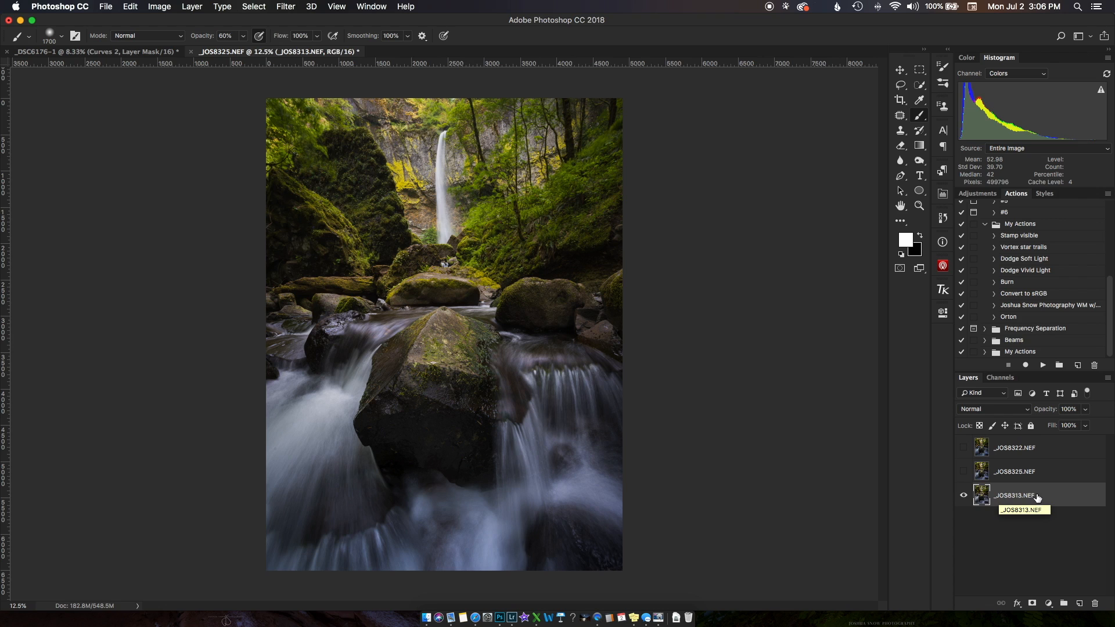
{"action": "mouse_move", "coordinate": [1031, 496]}
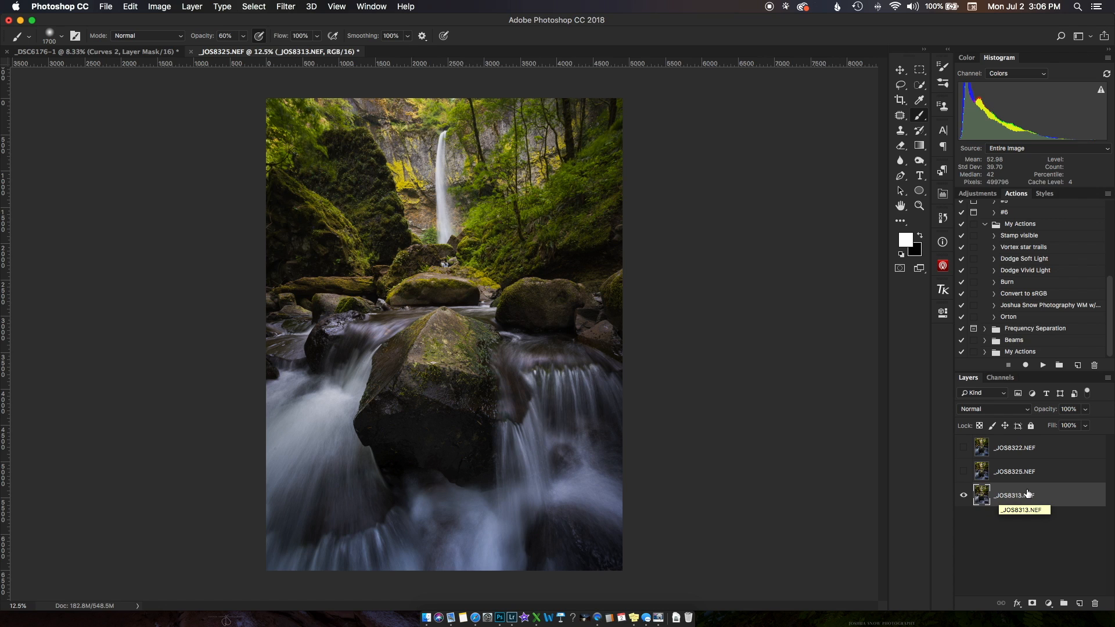
{"action": "mouse_move", "coordinate": [522, 357]}
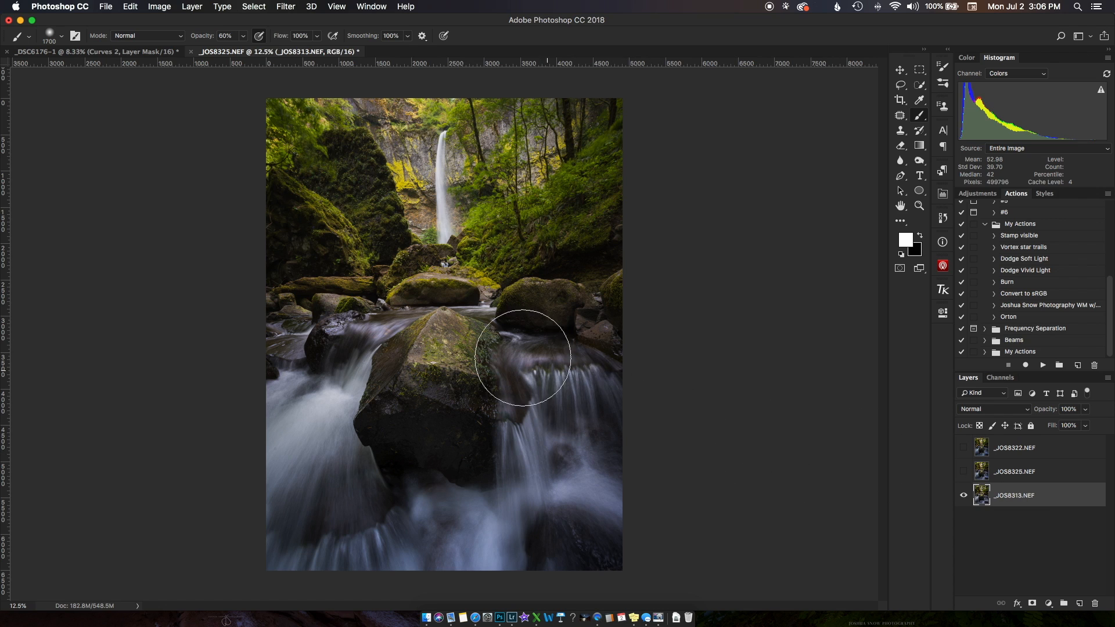
{"action": "mouse_move", "coordinate": [1009, 491]}
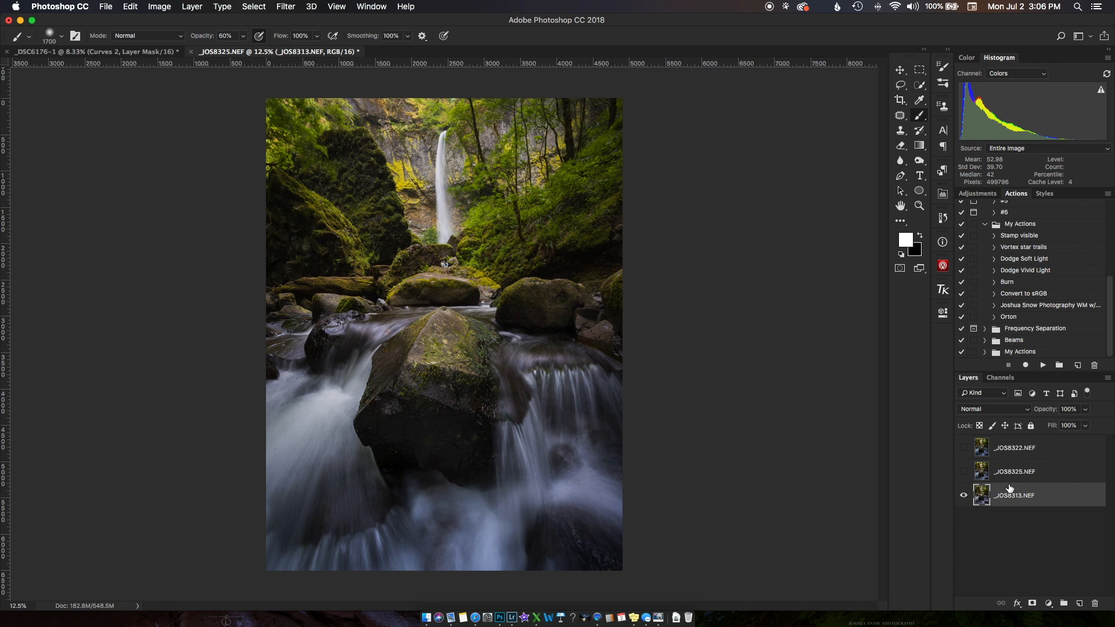
{"action": "mouse_move", "coordinate": [557, 473]}
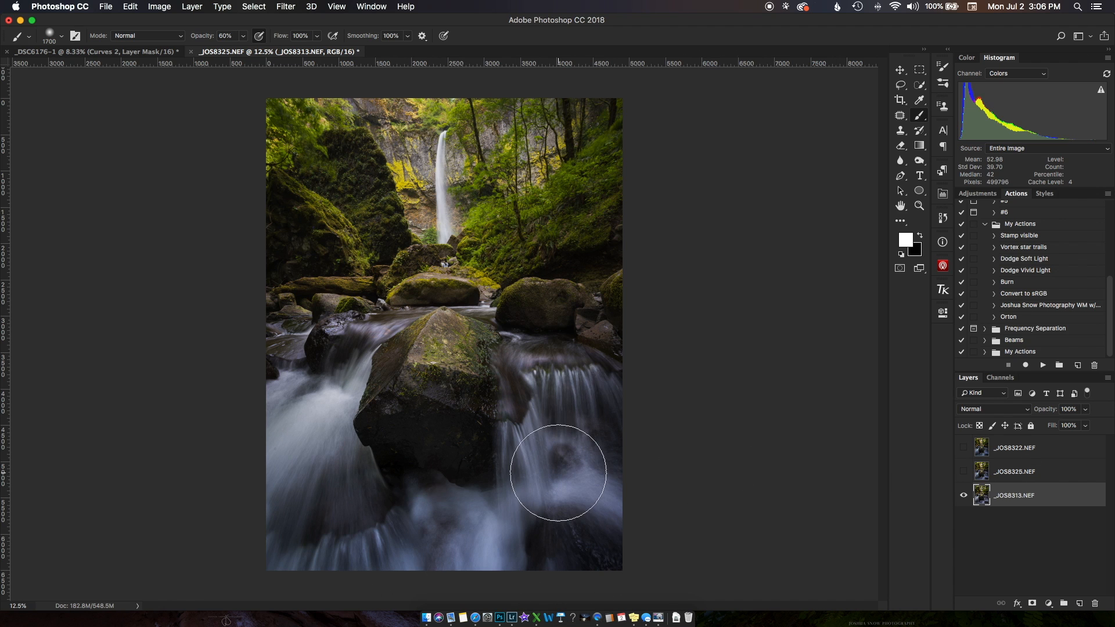
{"action": "mouse_move", "coordinate": [426, 363]}
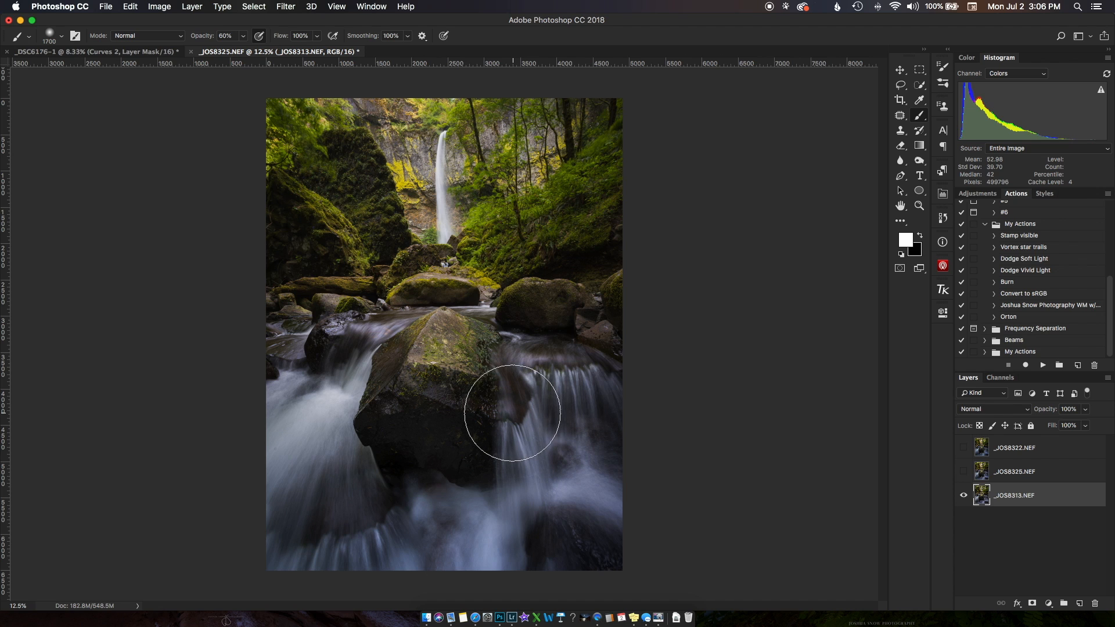
{"action": "mouse_move", "coordinate": [470, 416]}
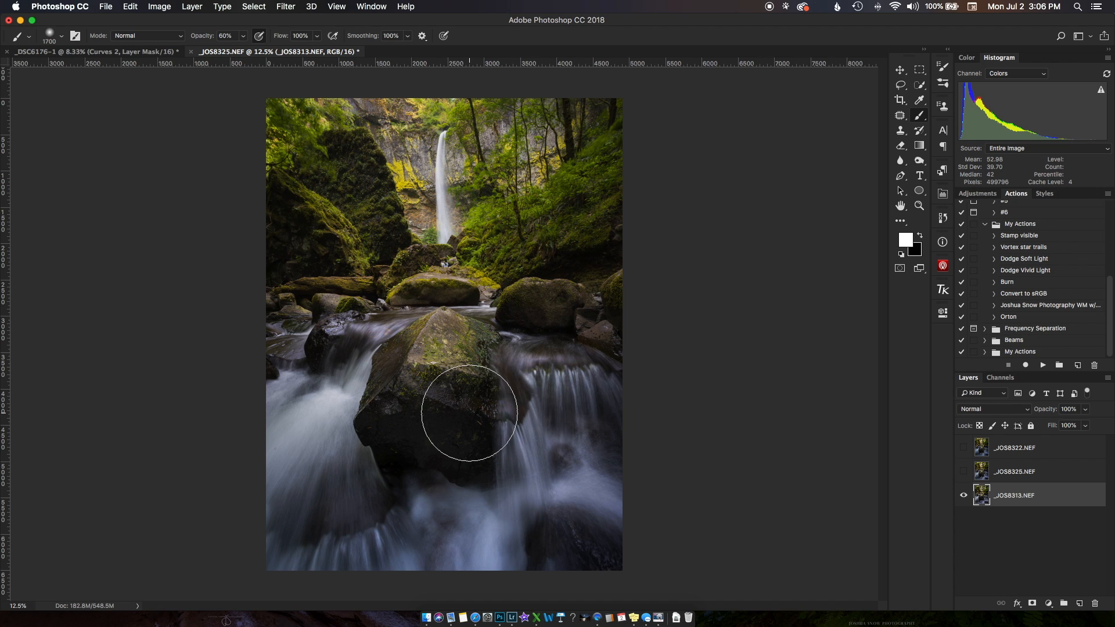
{"action": "mouse_move", "coordinate": [502, 271]}
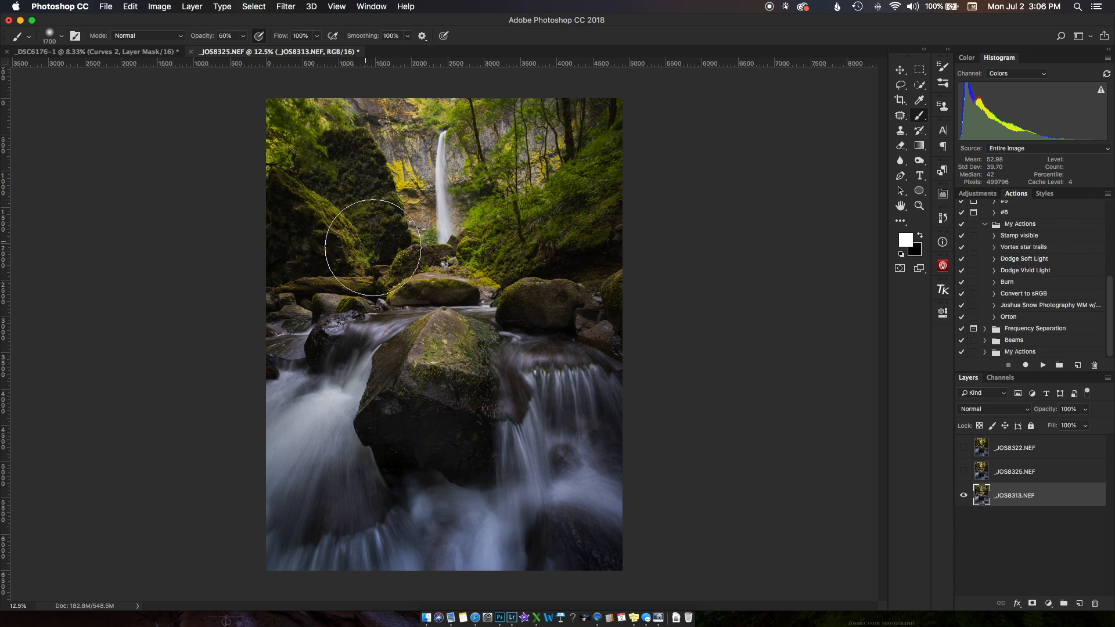
{"action": "mouse_move", "coordinate": [626, 366]}
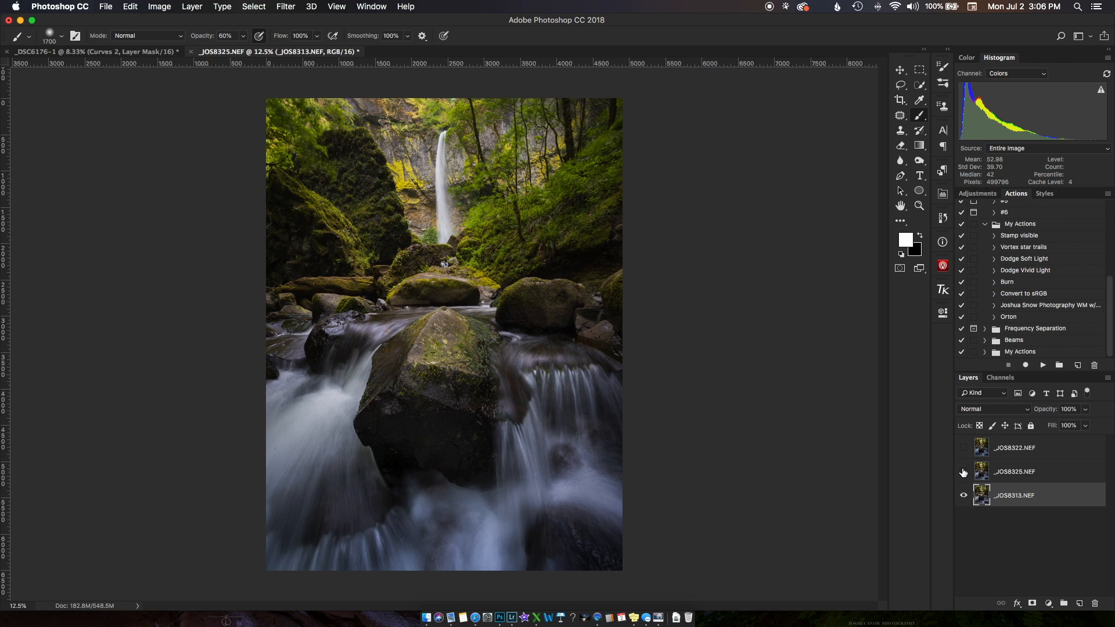
{"action": "mouse_move", "coordinate": [964, 473]}
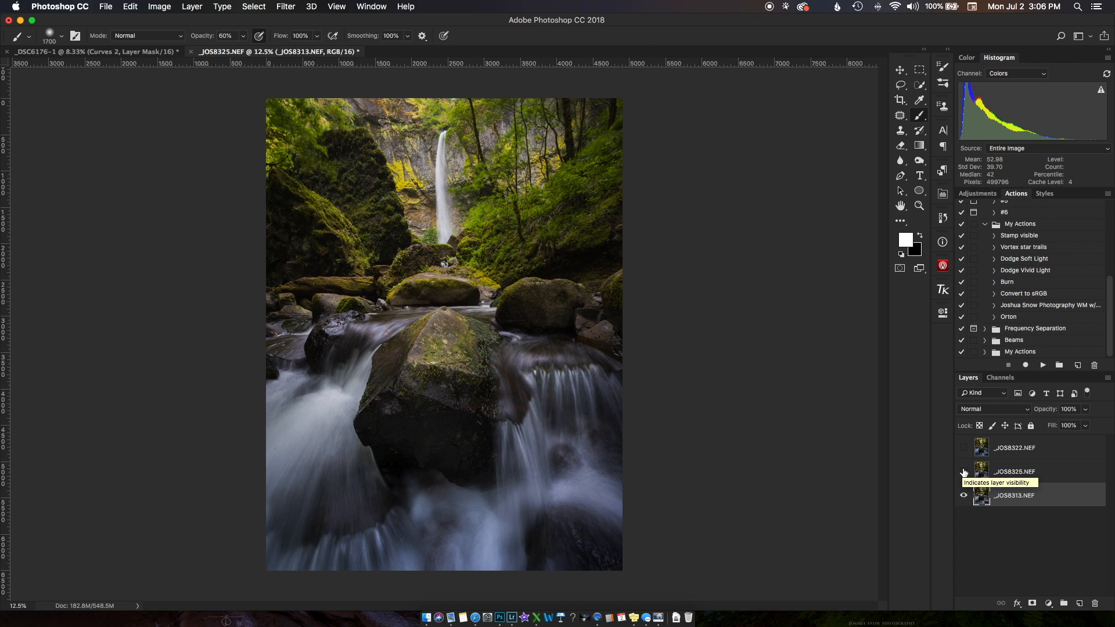
- Show _JOS8325.NEF over _JOS8313.NEF and toggle it to compare mid-ground sharpness
{"action": "left_click", "coordinate": [963, 472]}
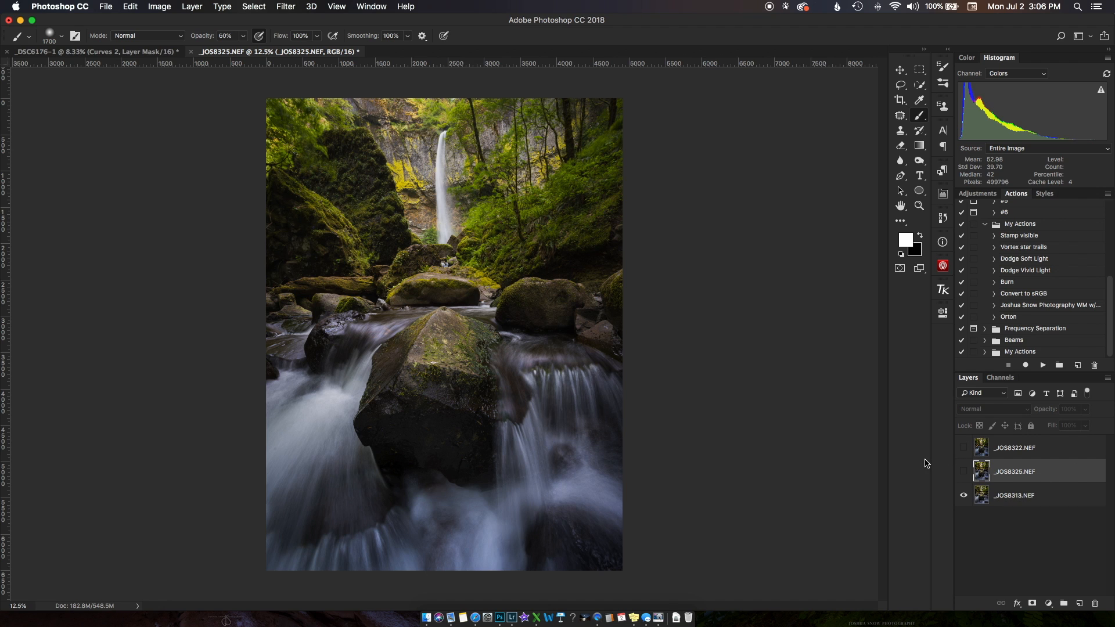
{"action": "left_click", "coordinate": [160, 7]}
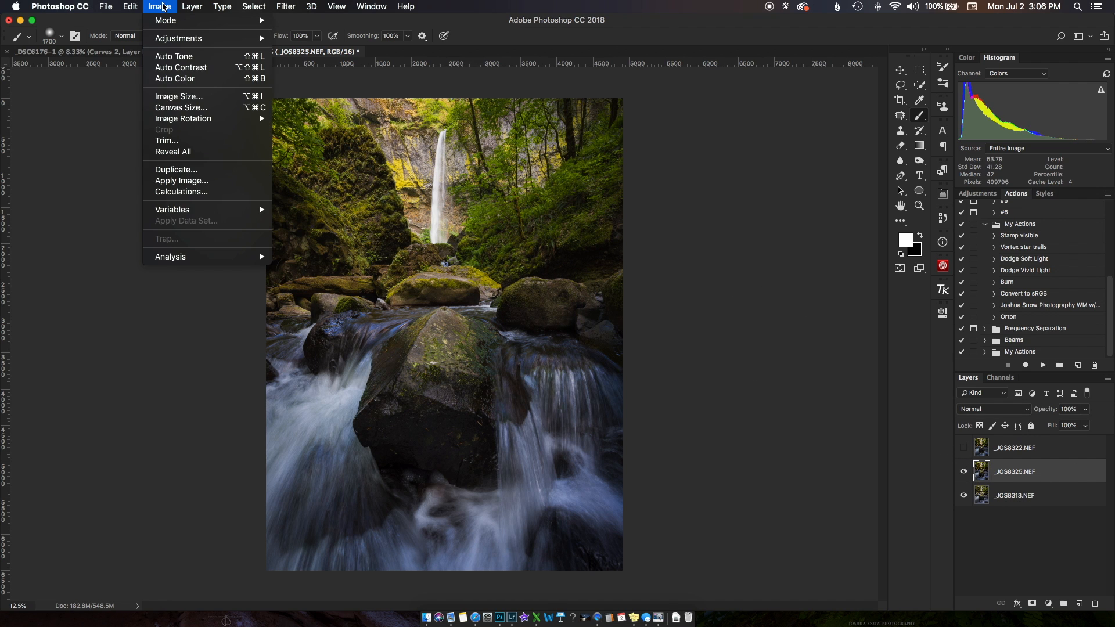
{"action": "left_click", "coordinate": [192, 7]}
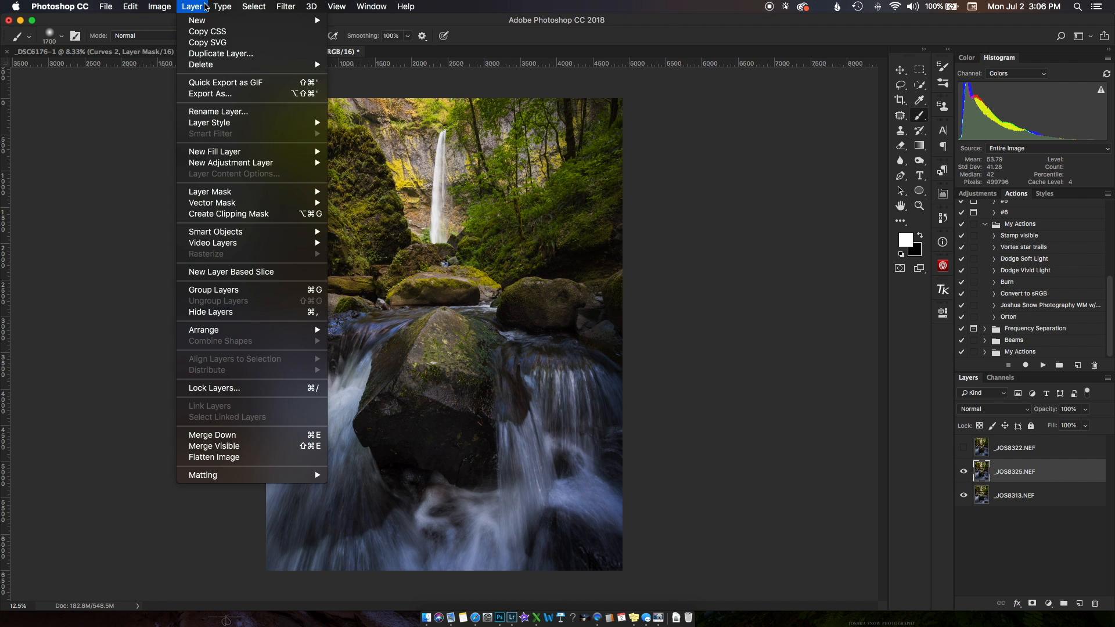
{"action": "left_click", "coordinate": [159, 7]}
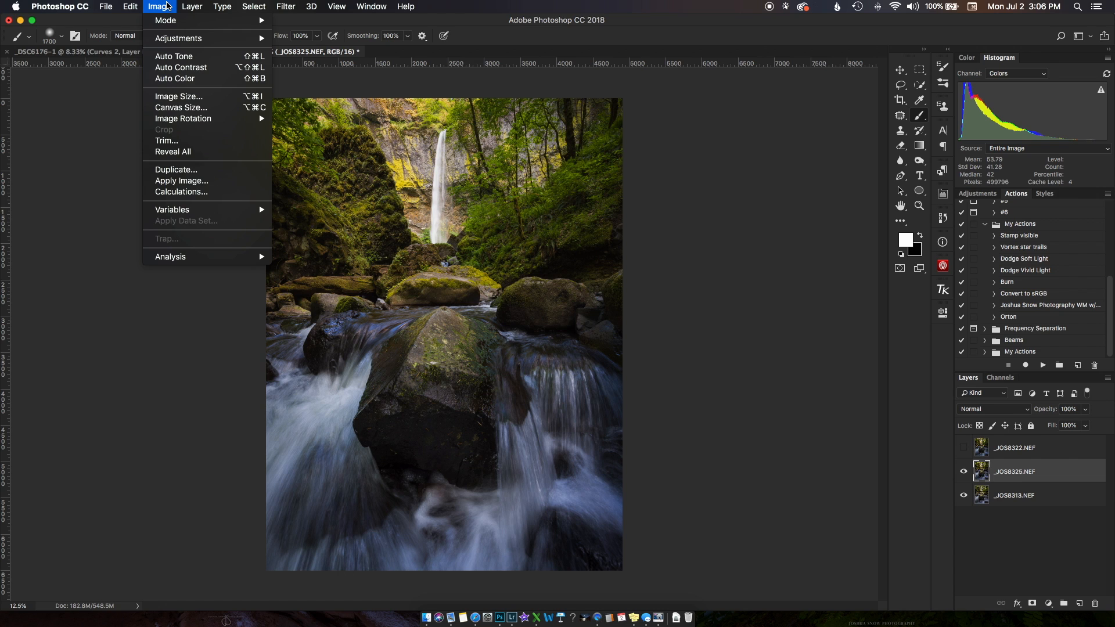
{"action": "left_click", "coordinate": [222, 7]}
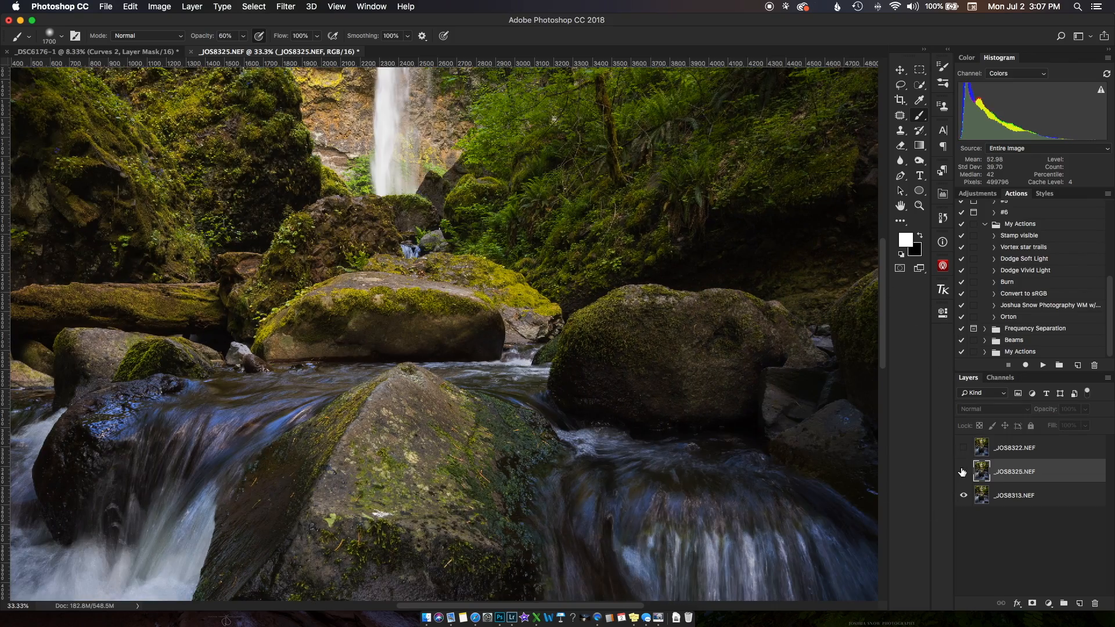
{"action": "left_click", "coordinate": [963, 471]}
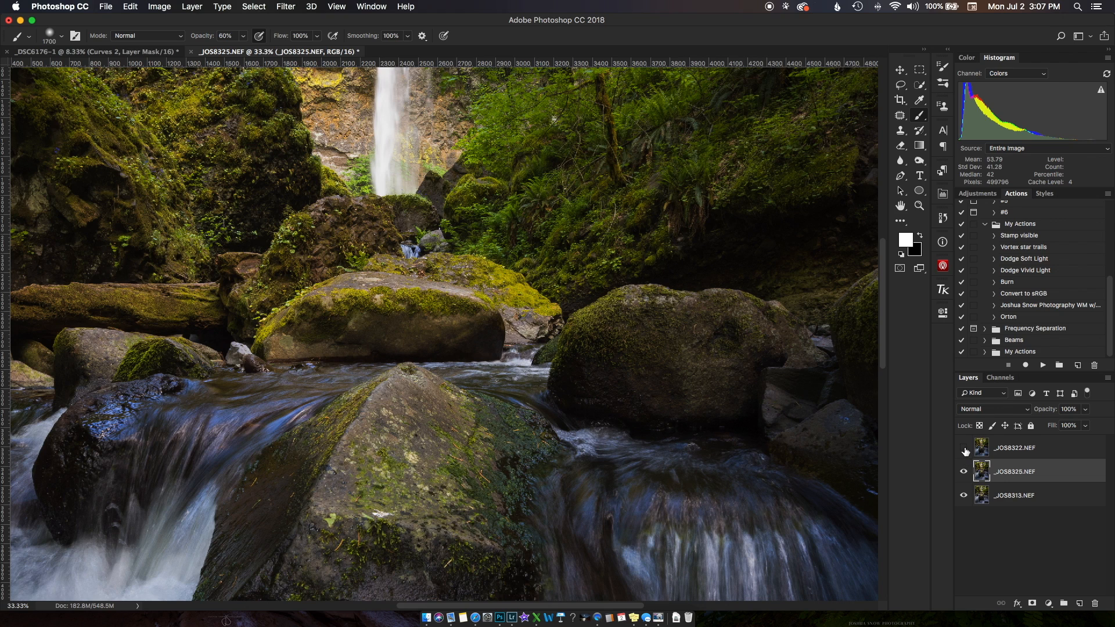
{"action": "mouse_move", "coordinate": [793, 430]}
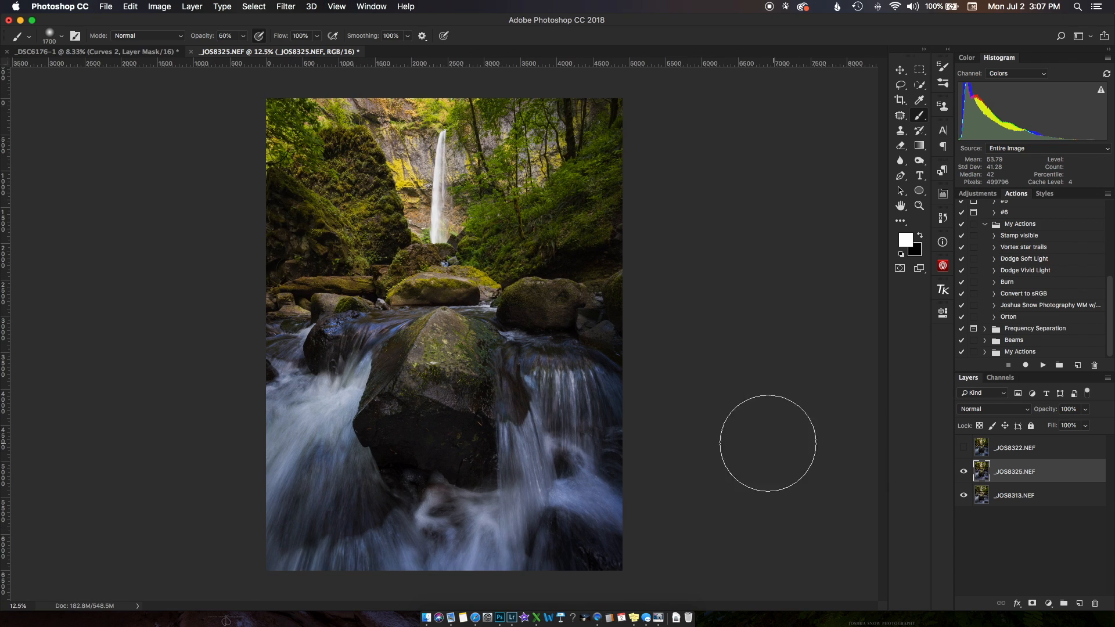
{"action": "mouse_move", "coordinate": [441, 149]}
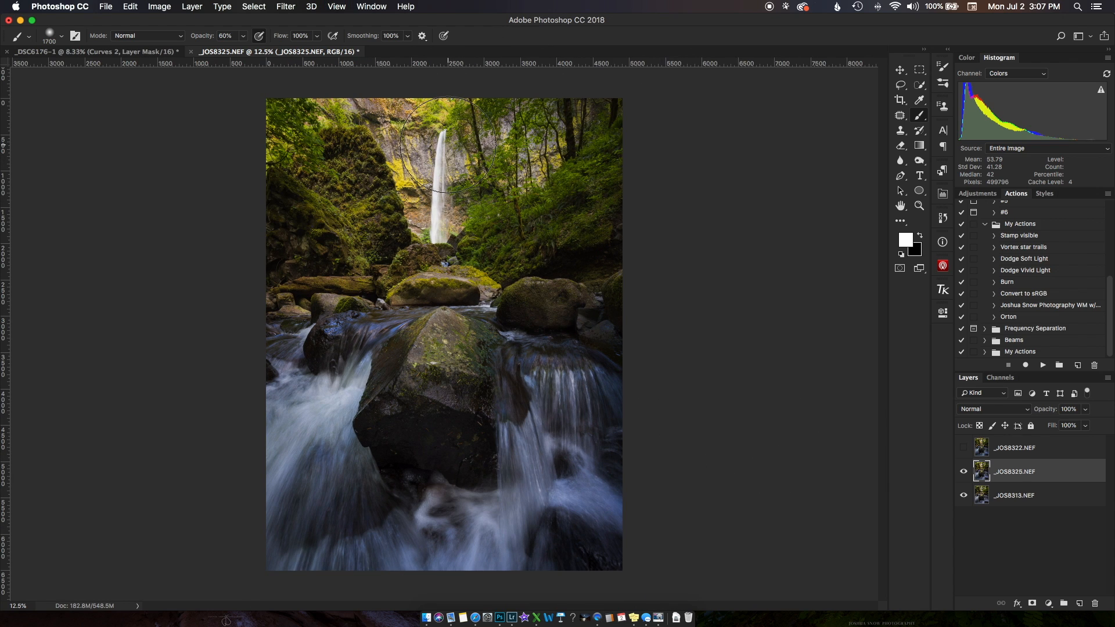
{"action": "mouse_move", "coordinate": [417, 412]}
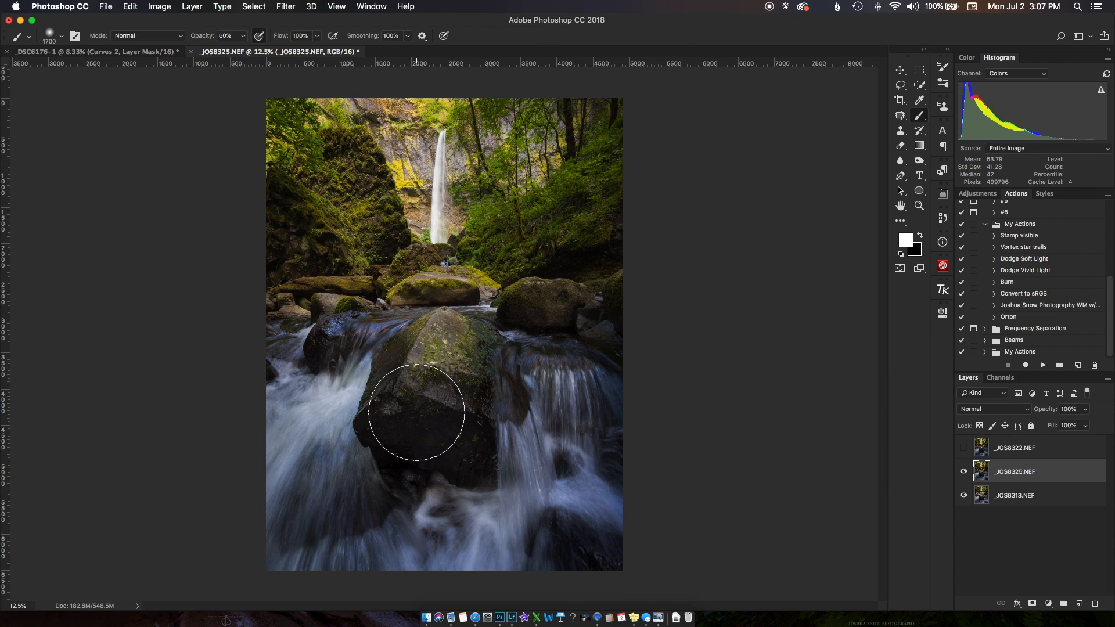
{"action": "mouse_move", "coordinate": [465, 312]}
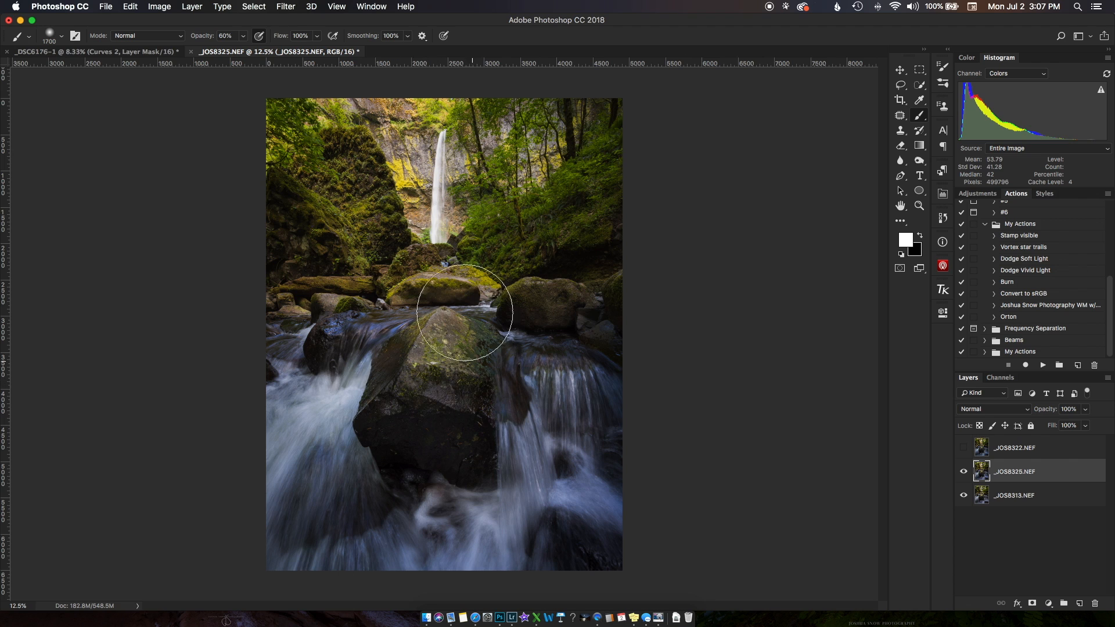
{"action": "mouse_move", "coordinate": [568, 400]}
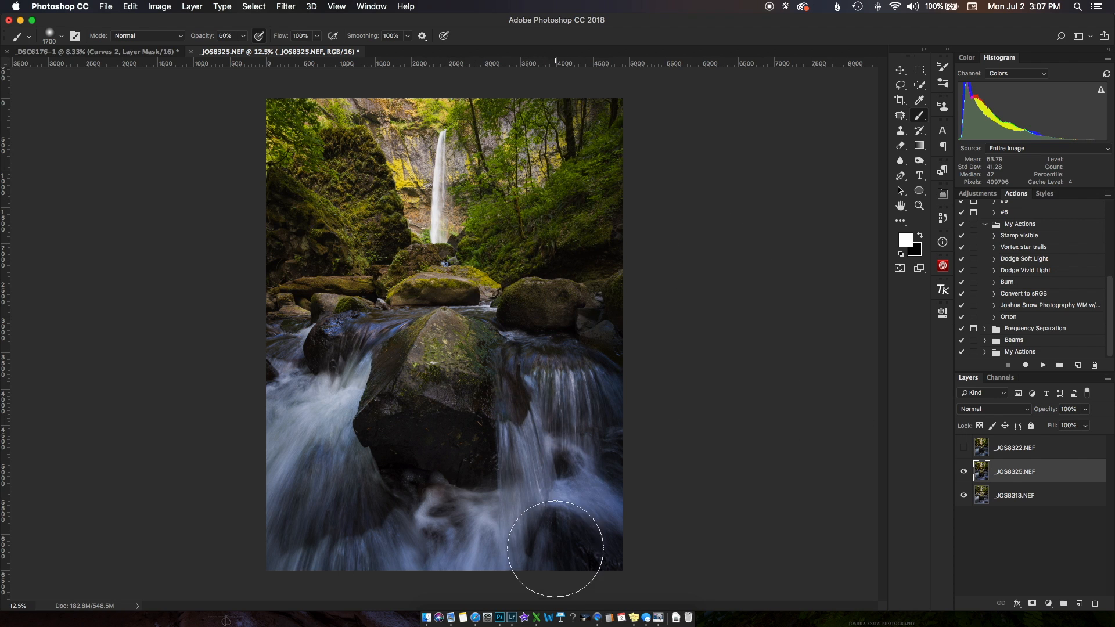
{"action": "mouse_move", "coordinate": [1035, 591]}
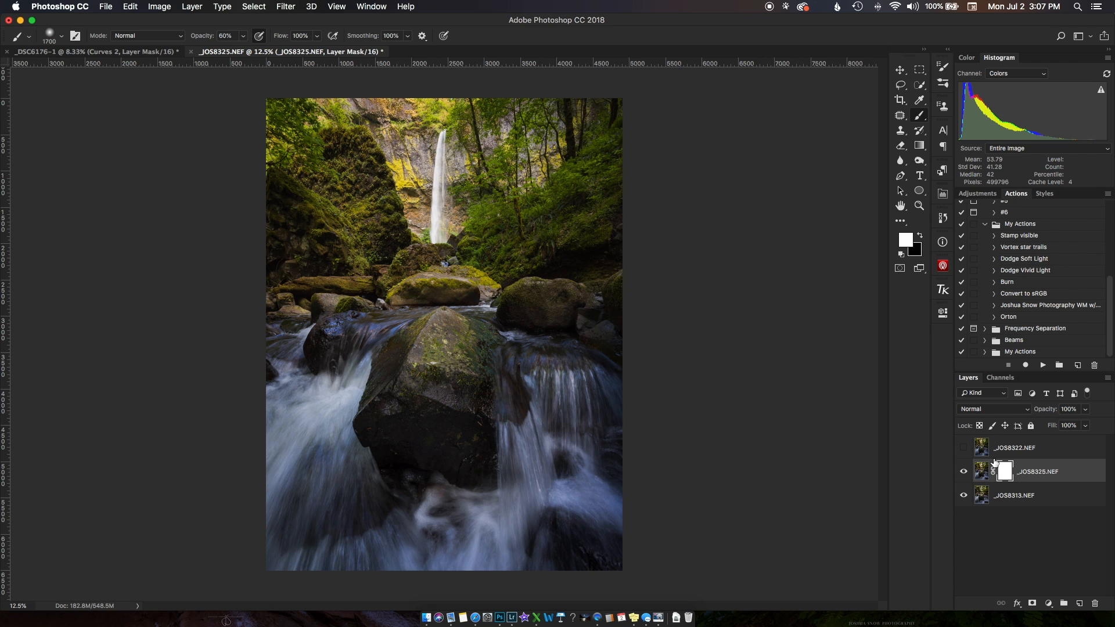
{"action": "mouse_move", "coordinate": [917, 446]}
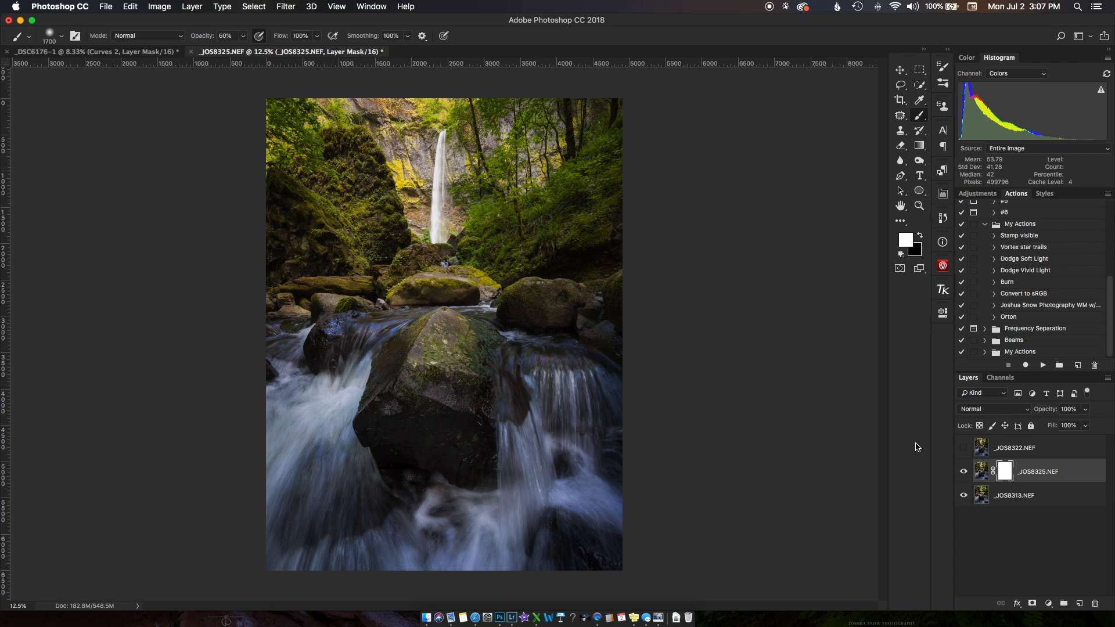
{"action": "mouse_move", "coordinate": [279, 290]}
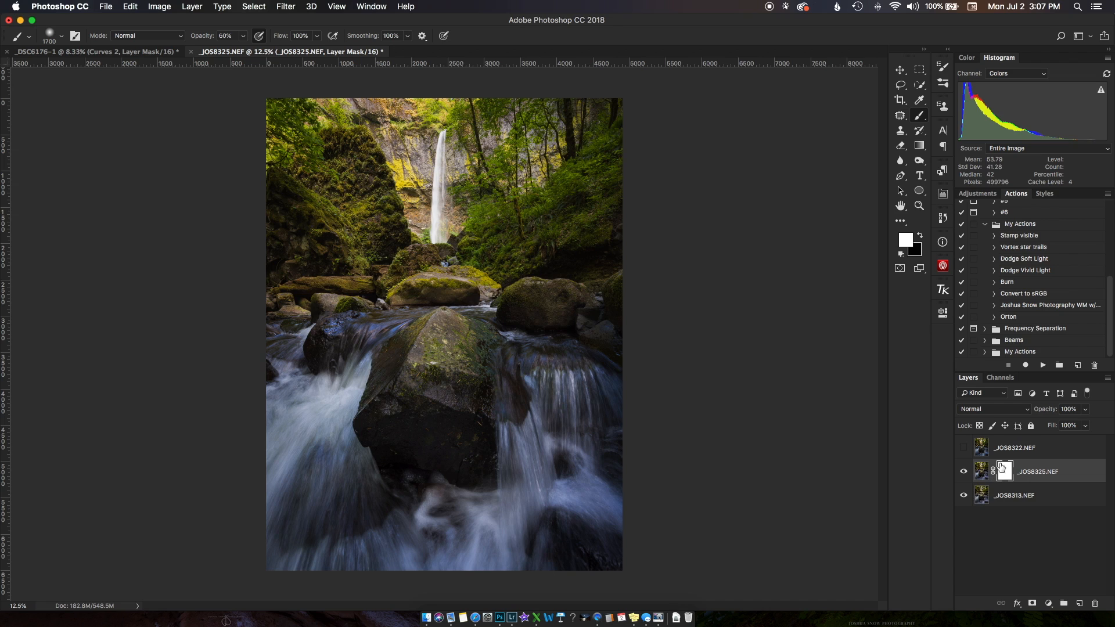
- Select the new layer mask thumbnail on _JOS8325.NEF for editing
{"action": "left_click", "coordinate": [1004, 471]}
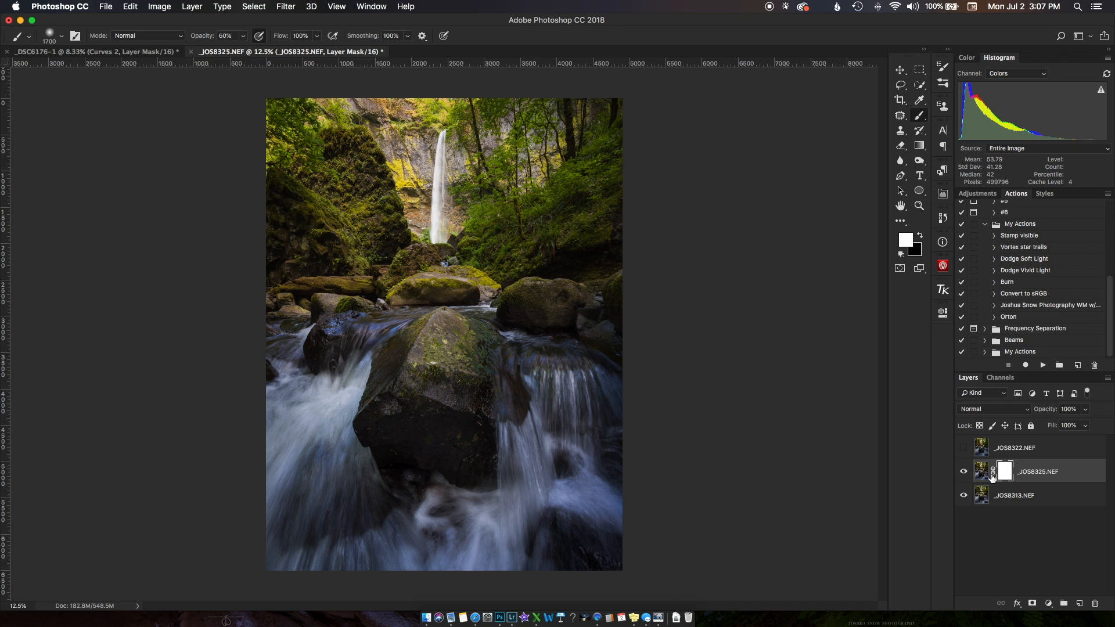
{"action": "mouse_move", "coordinate": [992, 472]}
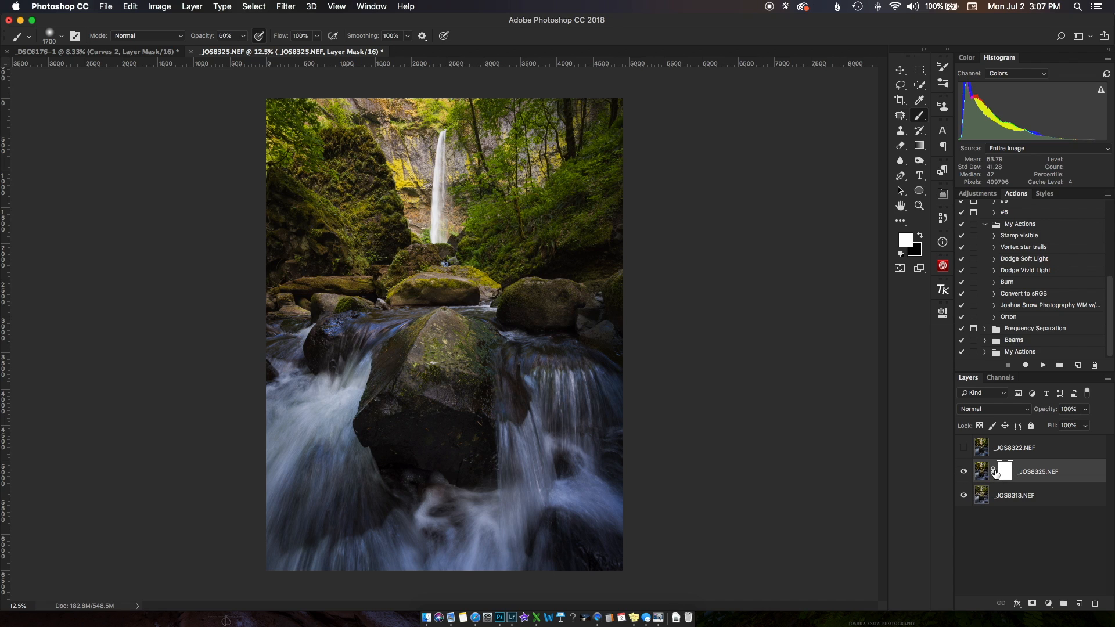
{"action": "mouse_move", "coordinate": [1004, 470]}
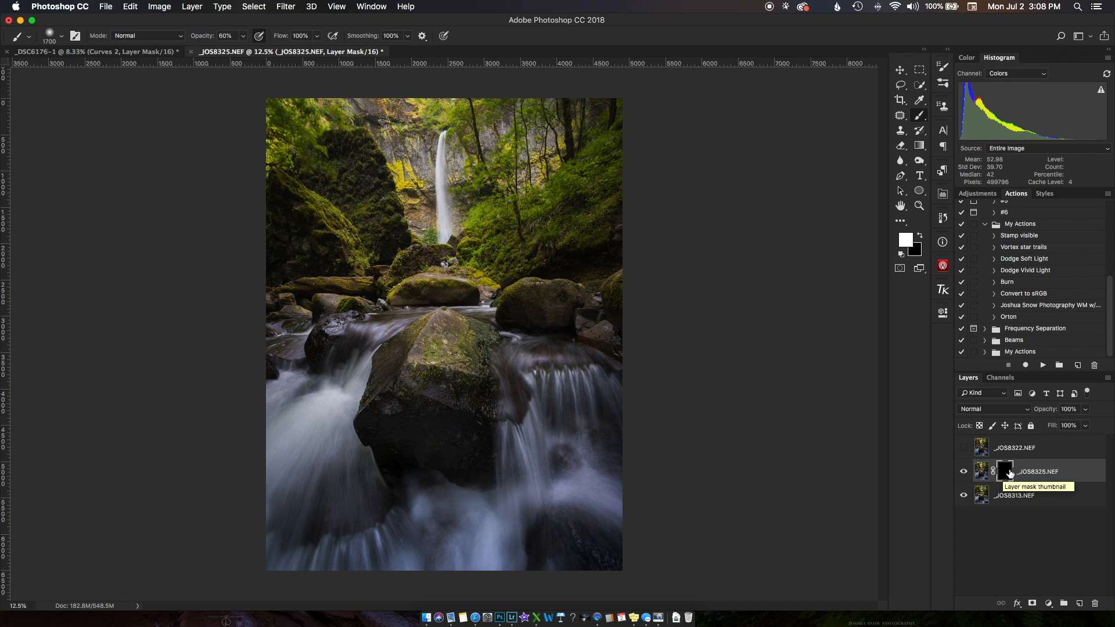
{"action": "mouse_move", "coordinate": [964, 474]}
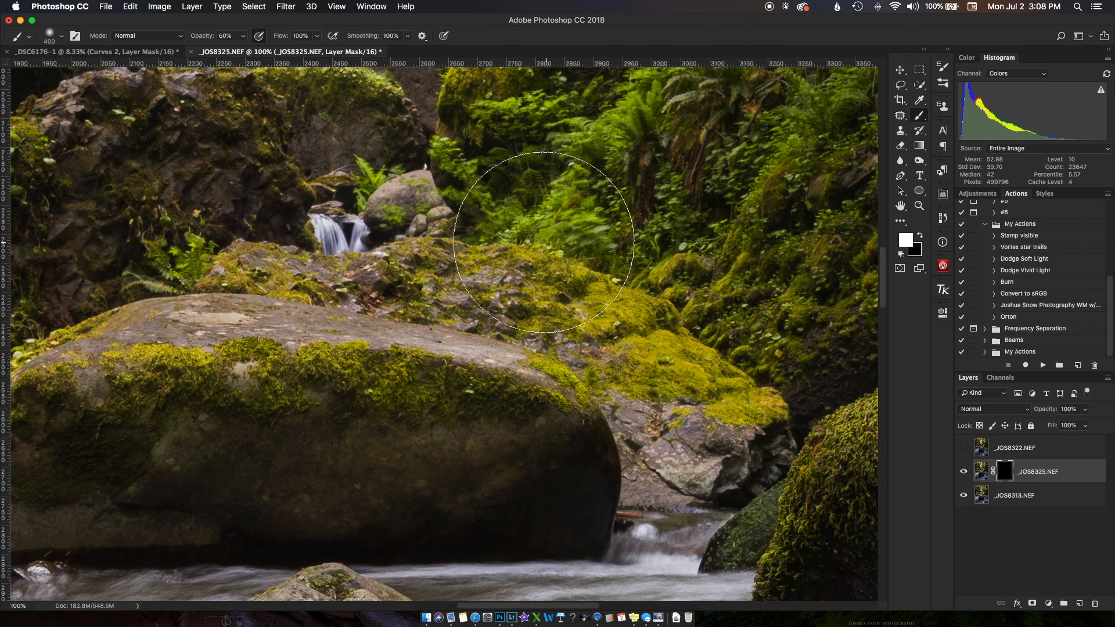
{"action": "mouse_move", "coordinate": [433, 338]}
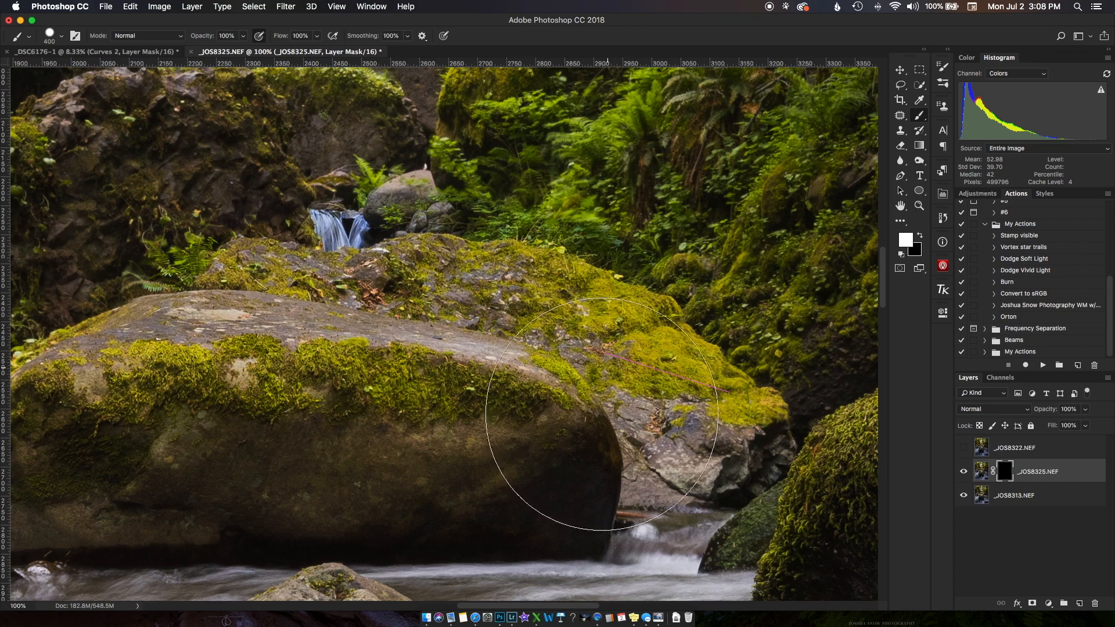
- Shift the zoomed view right along the mid-ground rock band while painting the mask
{"action": "scroll", "scroll_direction": "right", "scroll_amount": 3}
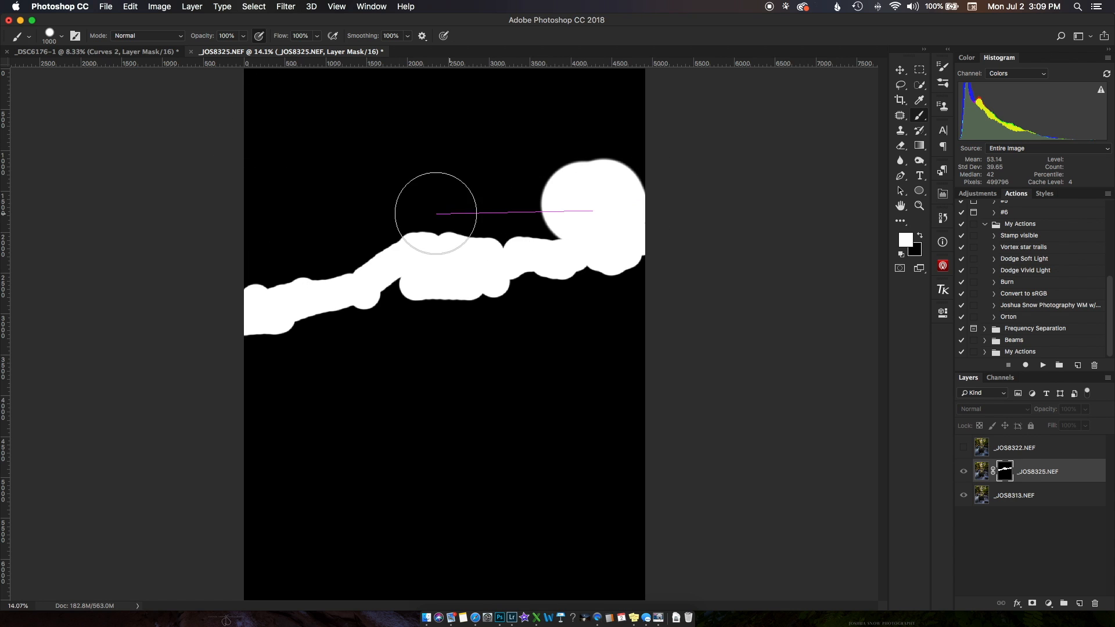
- Paint a white stroke across the upper mid-ground band to fill the gap in the mask
{"action": "left_click_drag", "start_coordinate": [438, 214], "coordinate": [252, 64]}
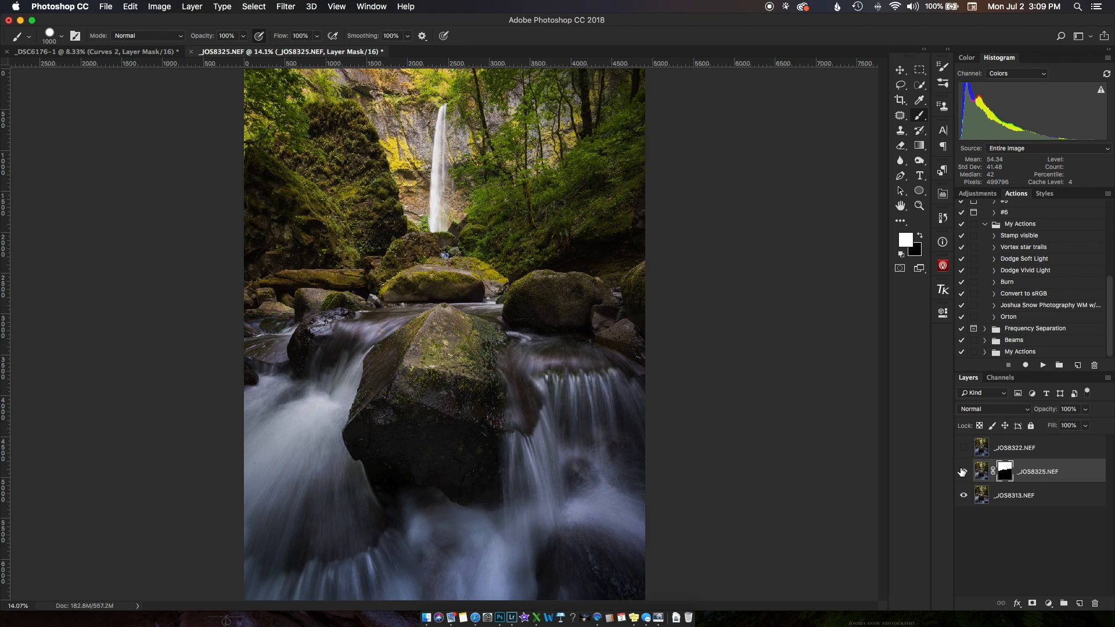
- Check the blend, then make the top _JOS8322.NEF exposure visible again
{"action": "left_click", "coordinate": [962, 448]}
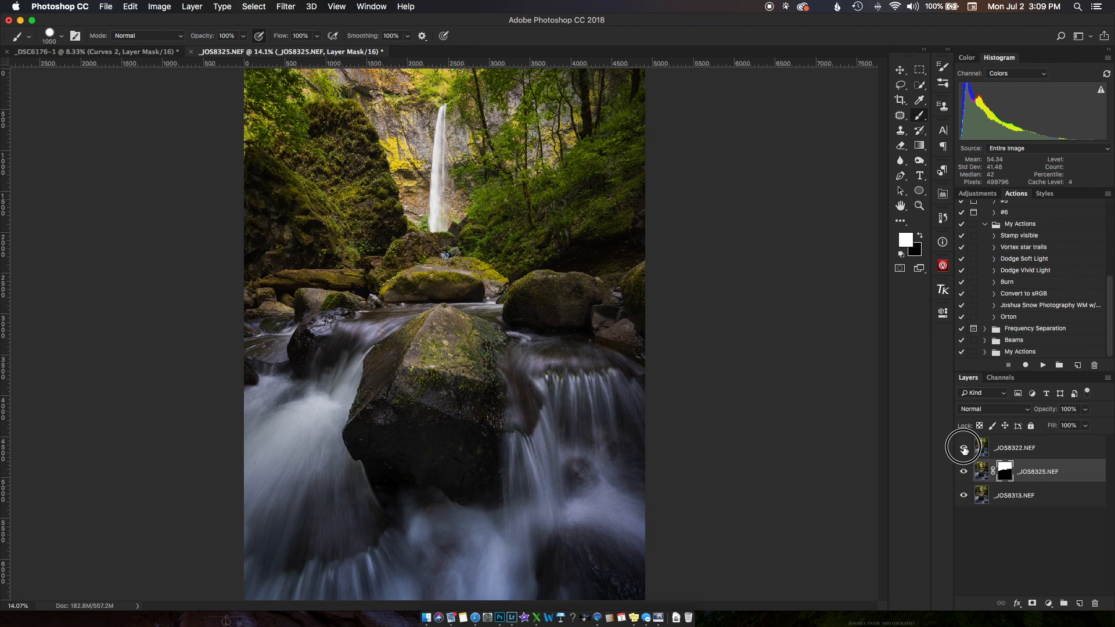
{"action": "left_click", "coordinate": [964, 448]}
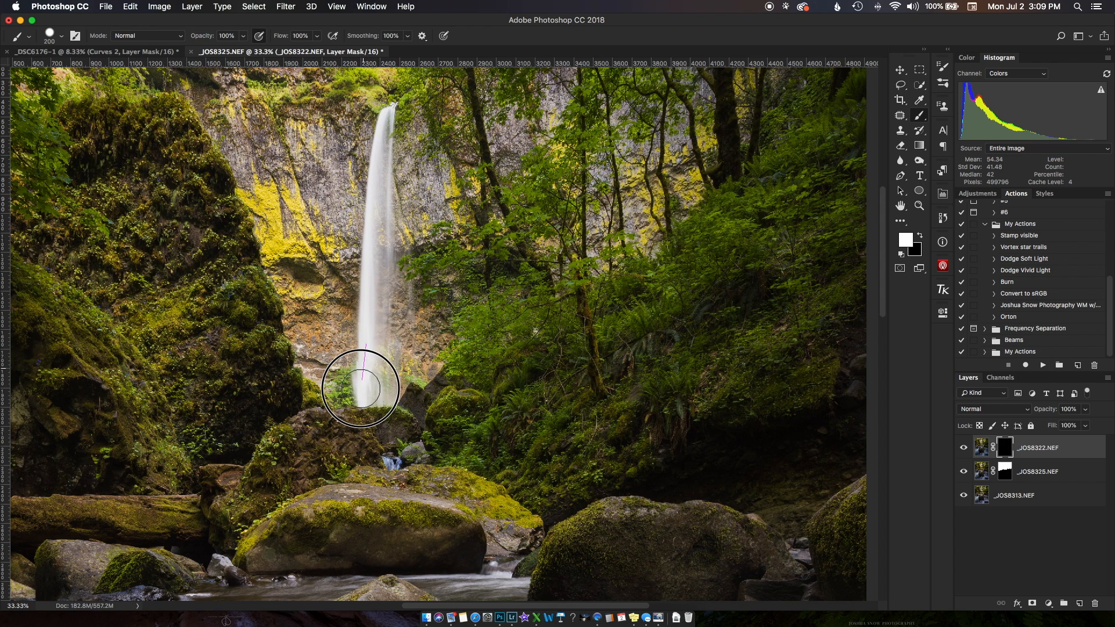
- Paint white over the waterfall from base to top on the _JOS8322.NEF mask and toggle to compare
{"action": "left_click_drag", "start_coordinate": [361, 387], "coordinate": [369, 281]}
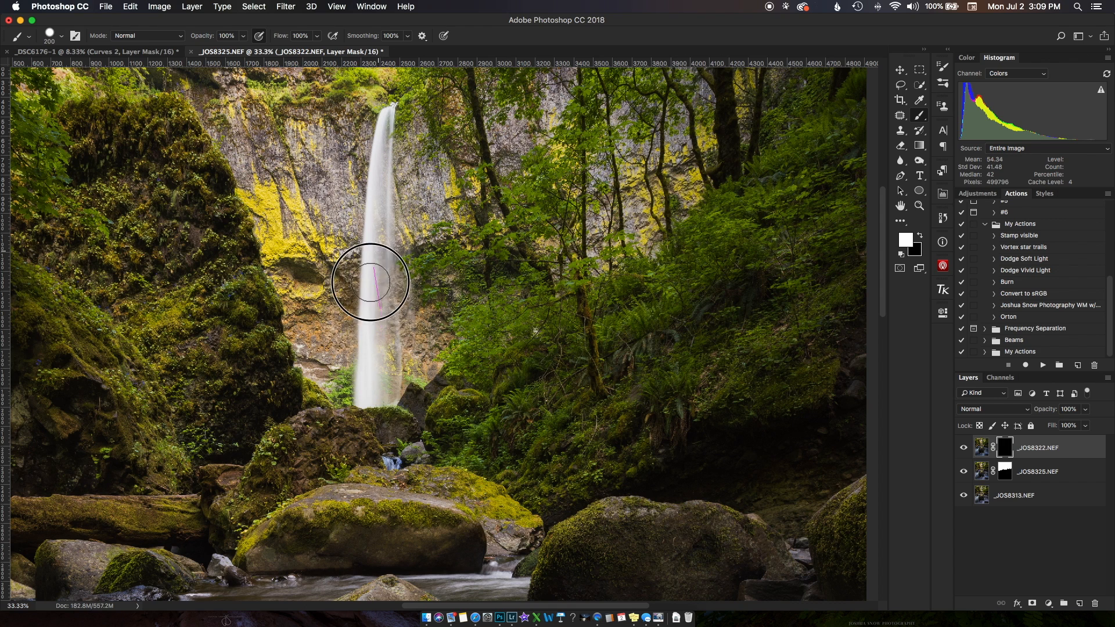
{"action": "left_click_drag", "start_coordinate": [369, 281], "coordinate": [391, 117]}
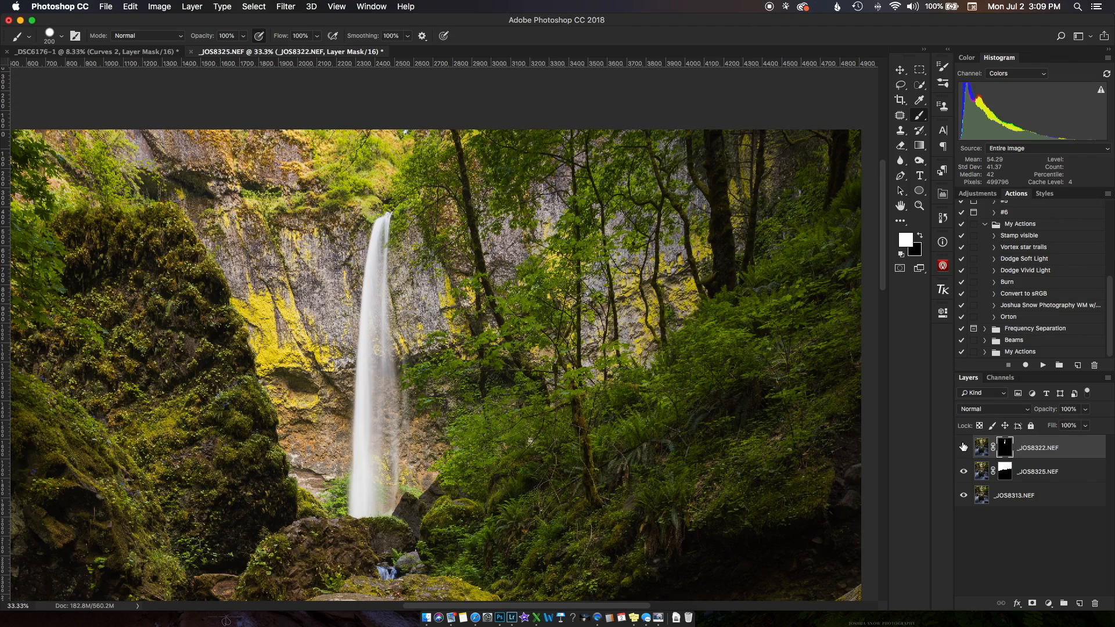
{"action": "left_click", "coordinate": [964, 447]}
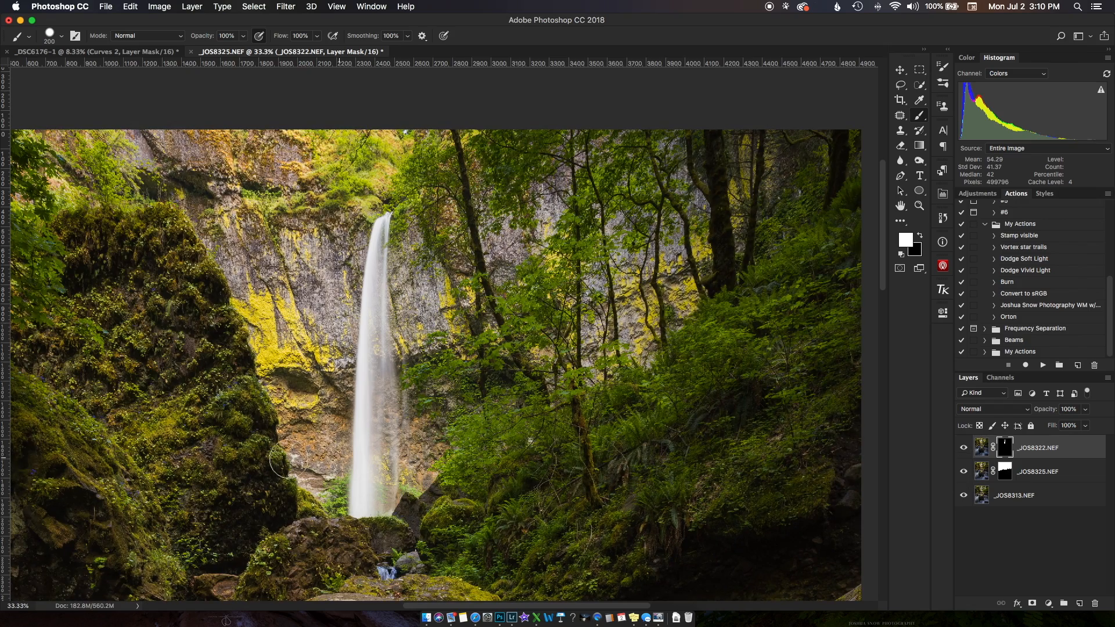
{"action": "mouse_move", "coordinate": [807, 233]}
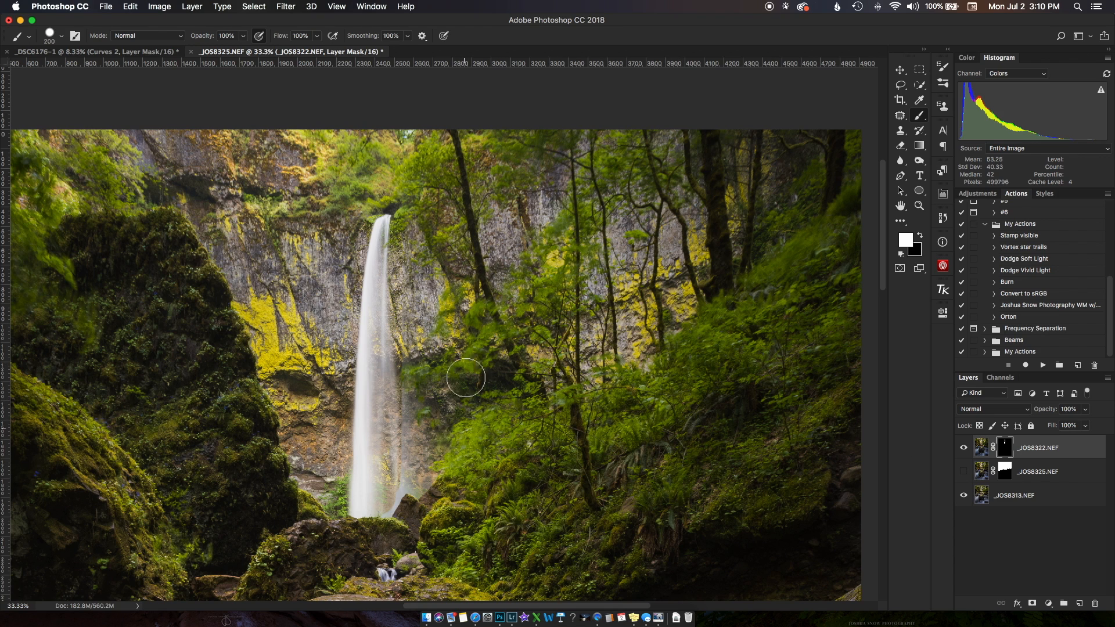
{"action": "mouse_move", "coordinate": [632, 422]}
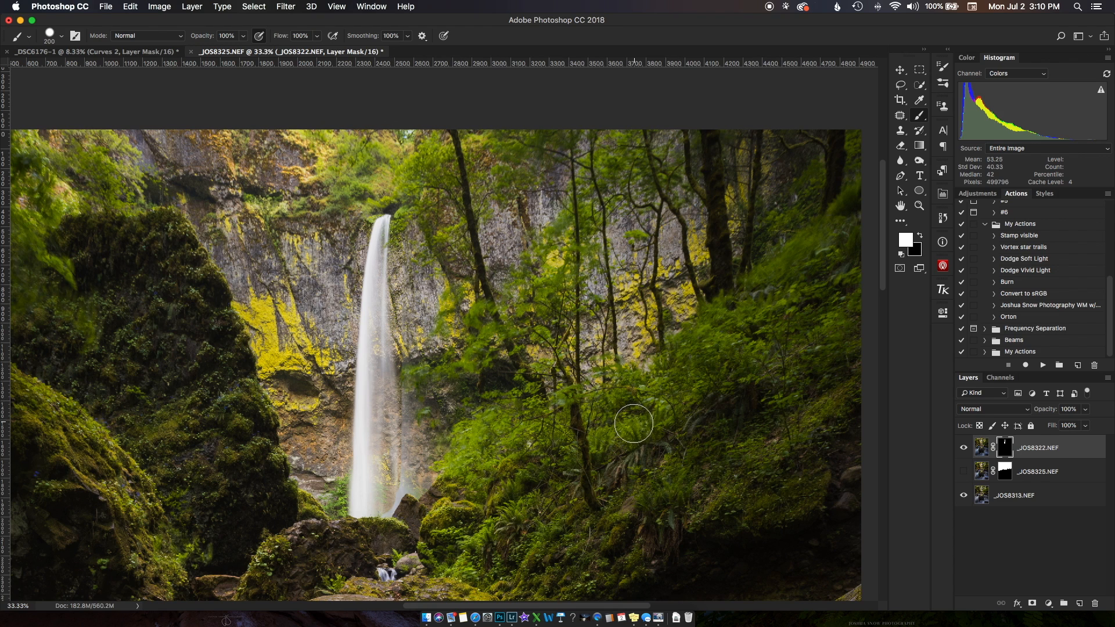